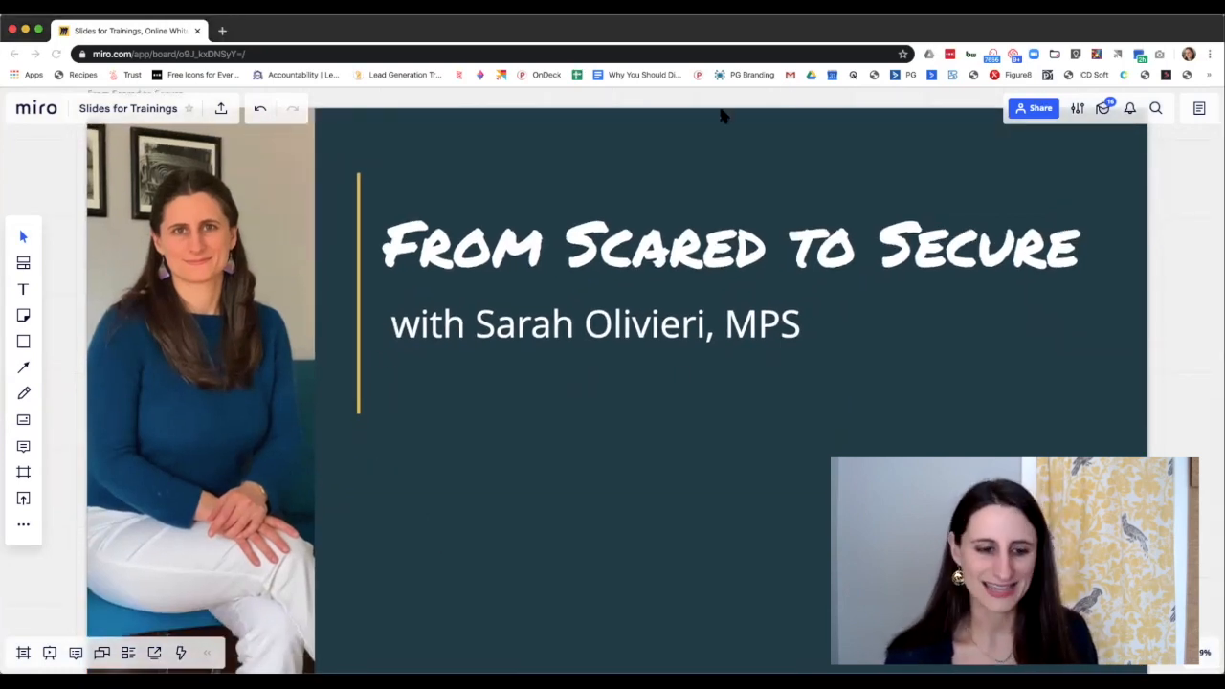
{"action": "mouse_move", "coordinate": [567, 572]}
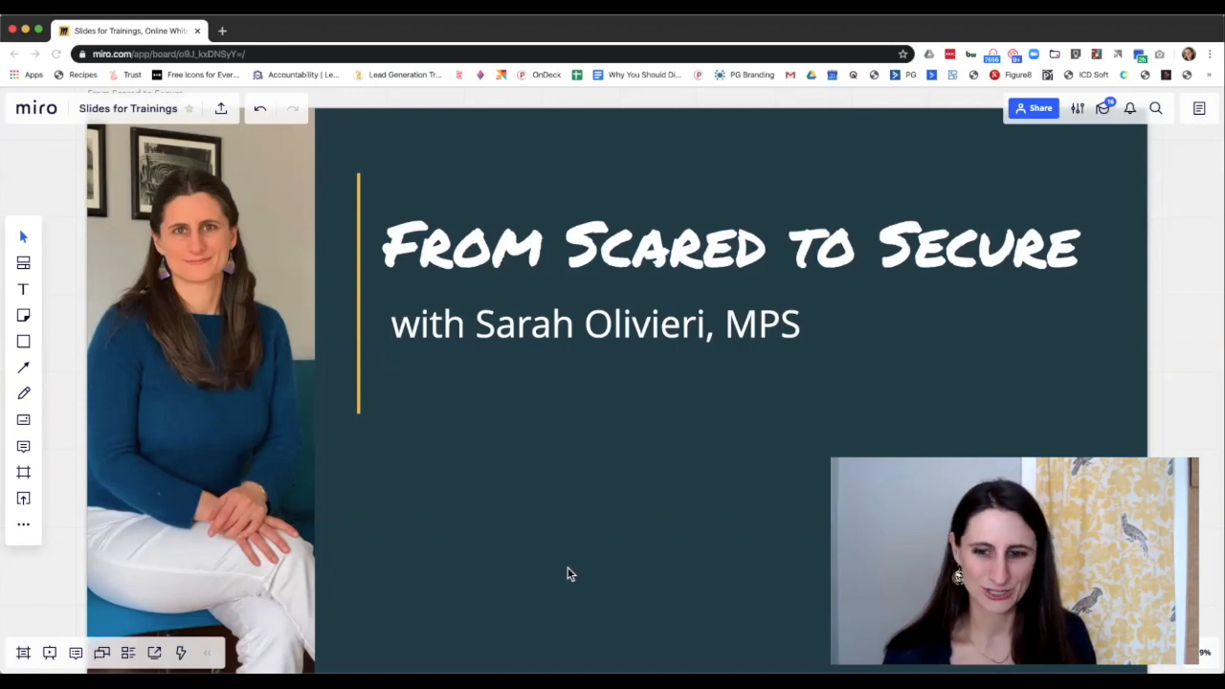
{"action": "mouse_move", "coordinate": [151, 450]}
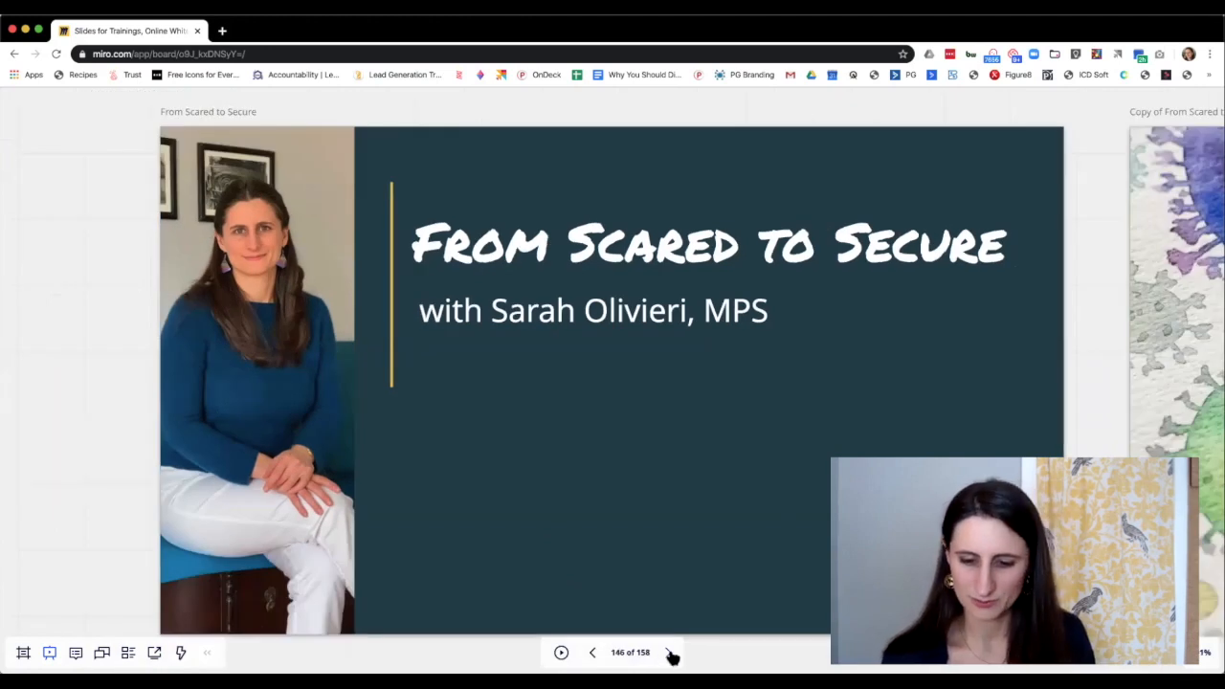
Advance the presentation from the title frame to the watercolour virus frame.
{"action": "left_click", "coordinate": [668, 651]}
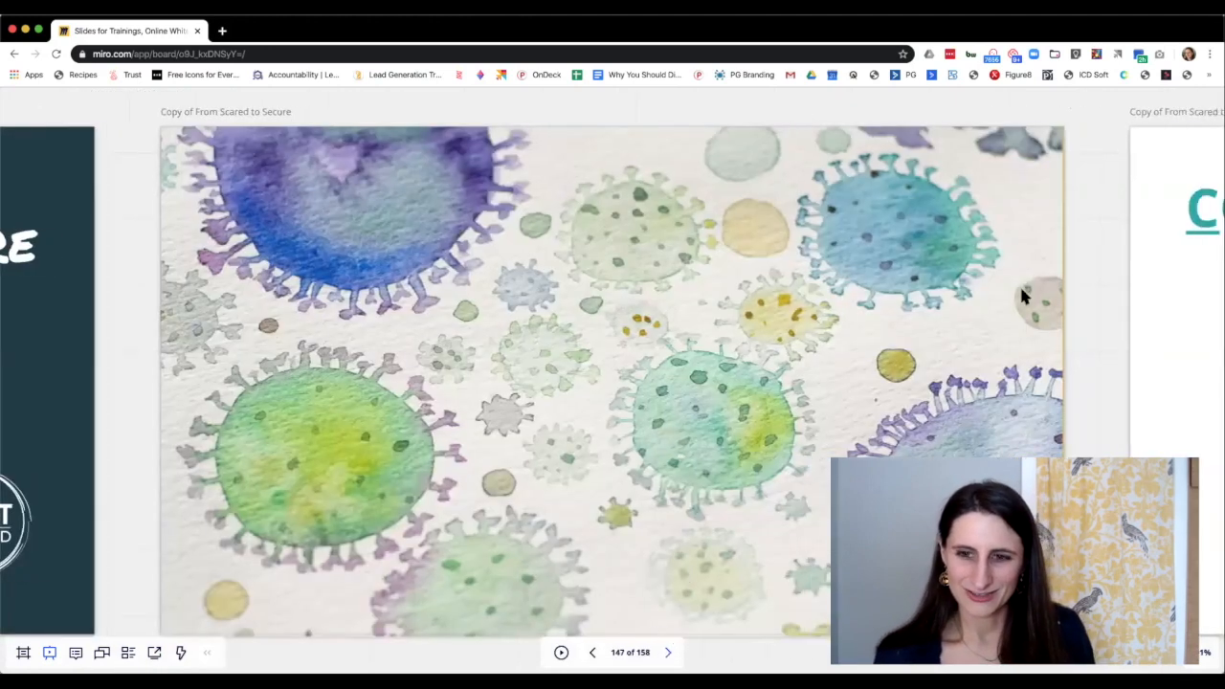
{"action": "mouse_move", "coordinate": [953, 157]}
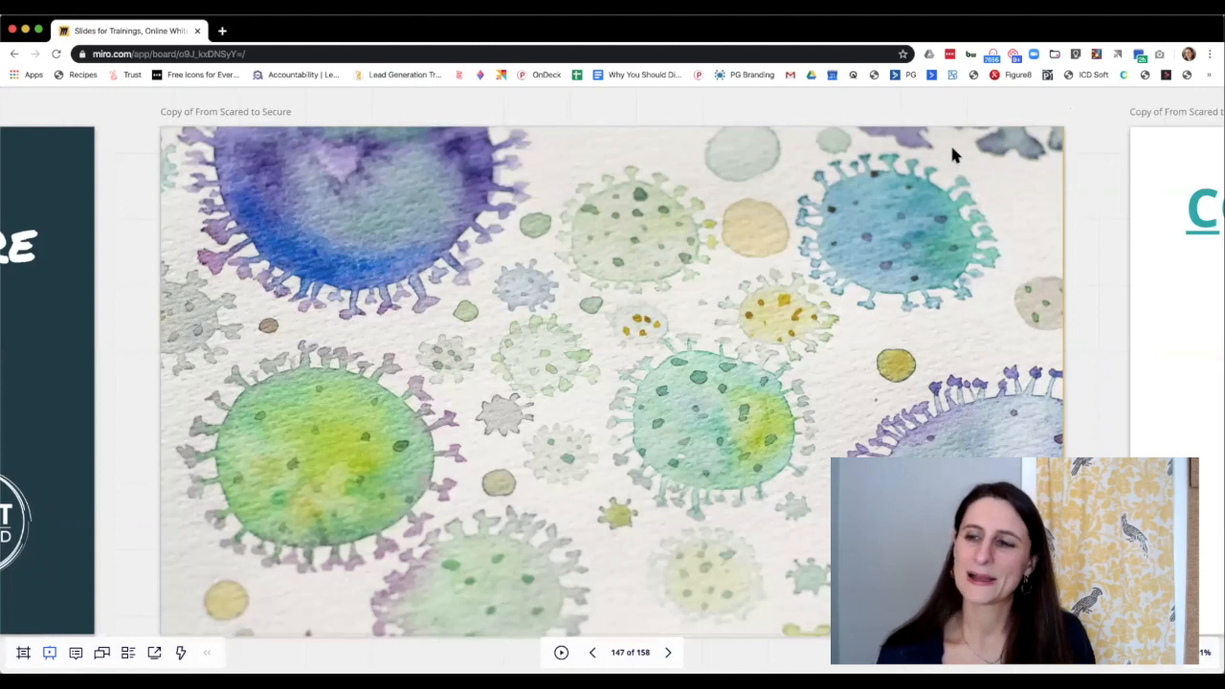
{"action": "mouse_move", "coordinate": [1034, 107]}
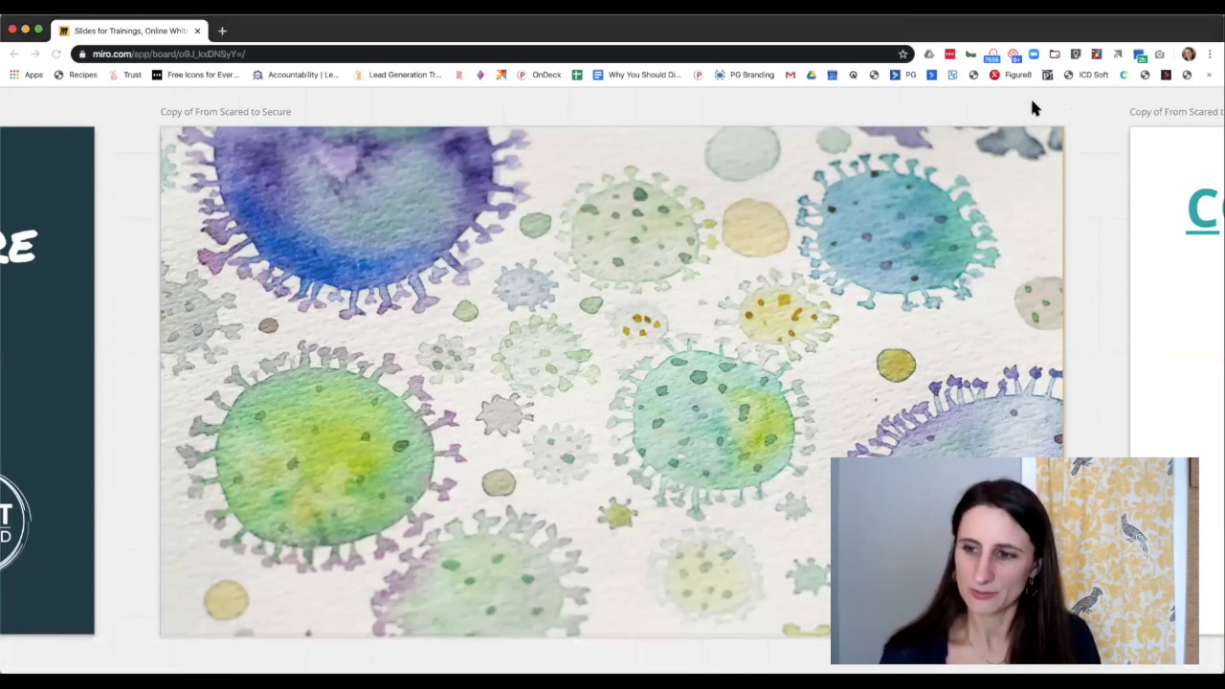
{"action": "mouse_move", "coordinate": [1149, 104]}
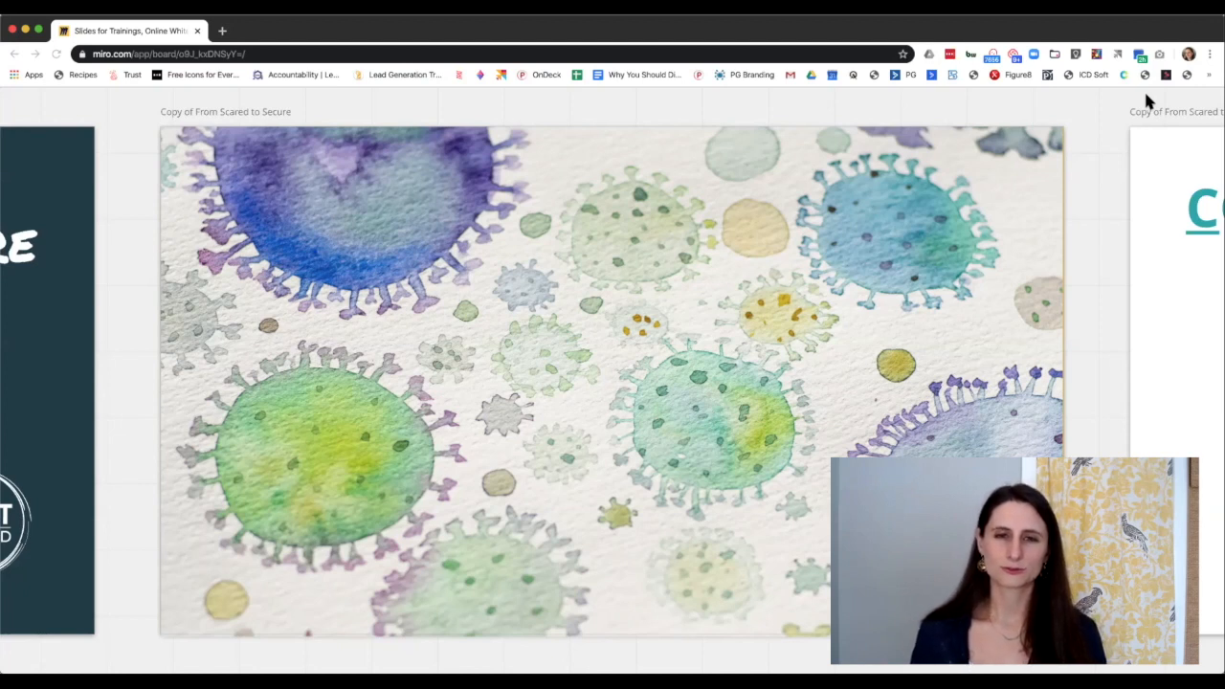
{"action": "mouse_move", "coordinate": [1032, 234]}
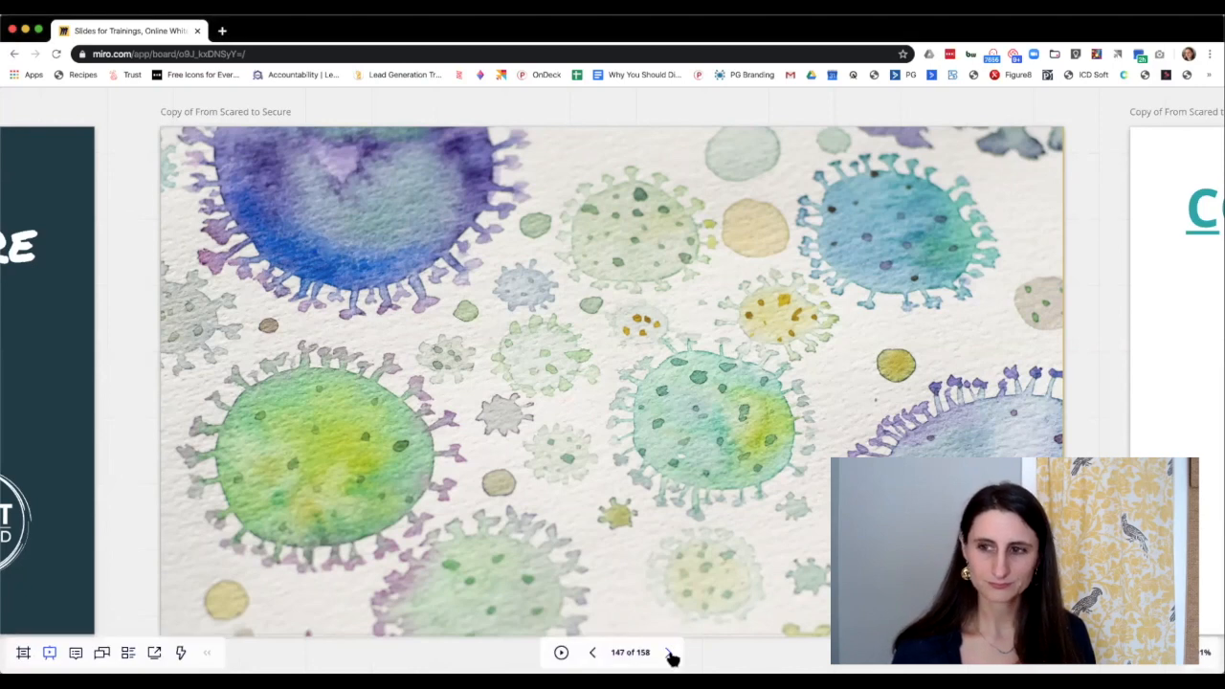
Move forward through the frames to the productivity graph with the rising yellow arrow.
{"action": "left_click", "coordinate": [668, 651]}
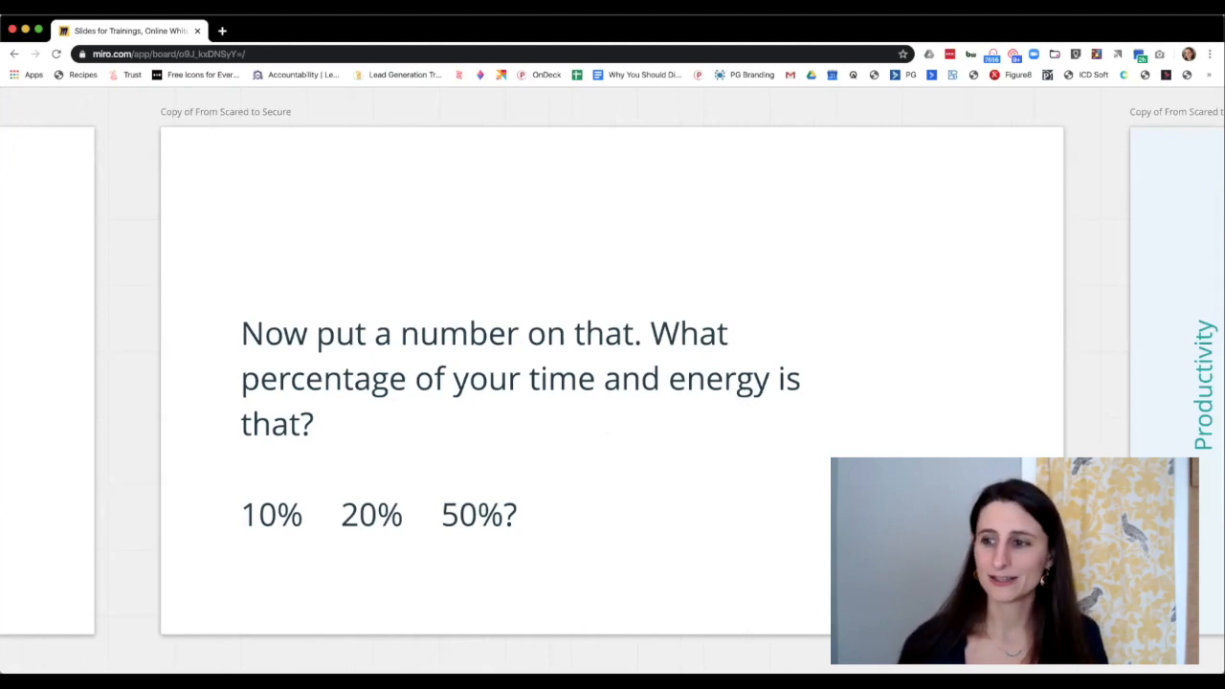
{"action": "mouse_move", "coordinate": [1149, 275]}
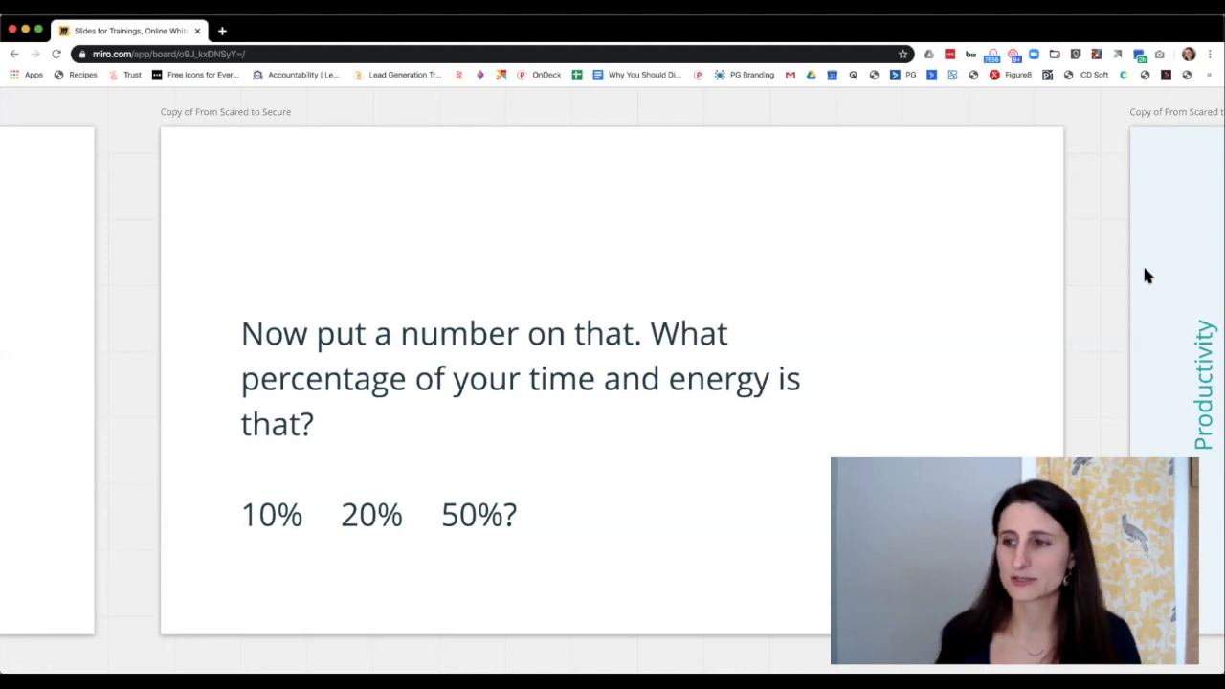
{"action": "mouse_move", "coordinate": [1072, 379]}
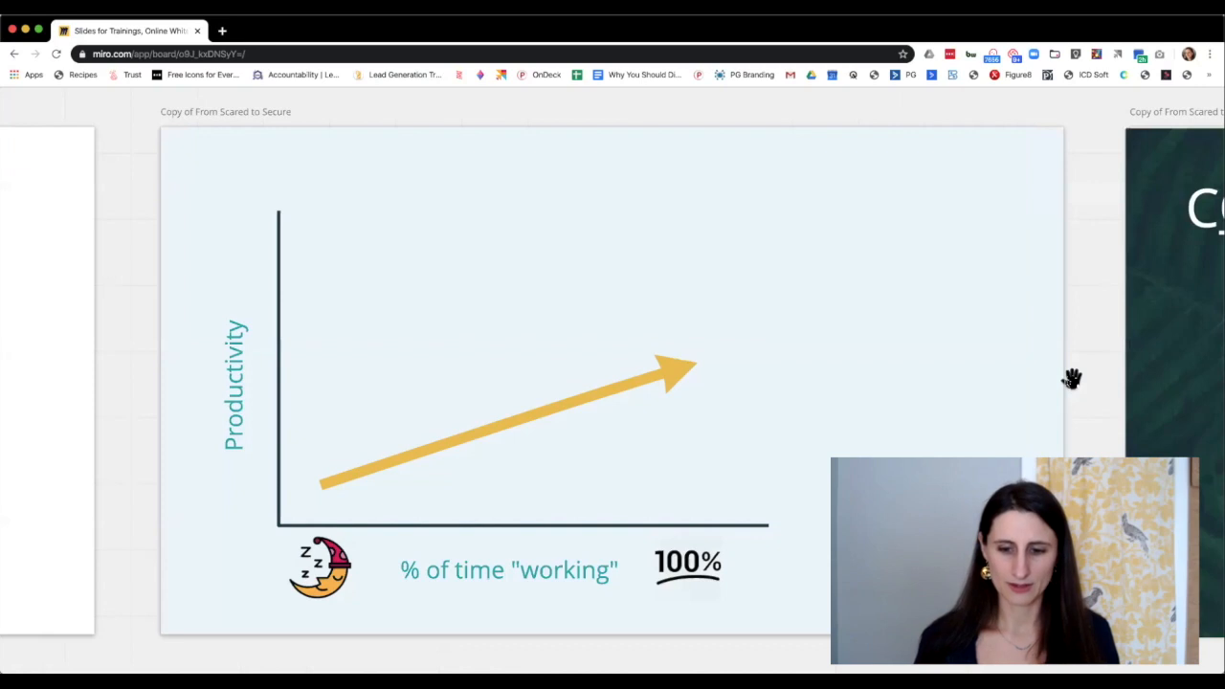
{"action": "mouse_move", "coordinate": [565, 639]}
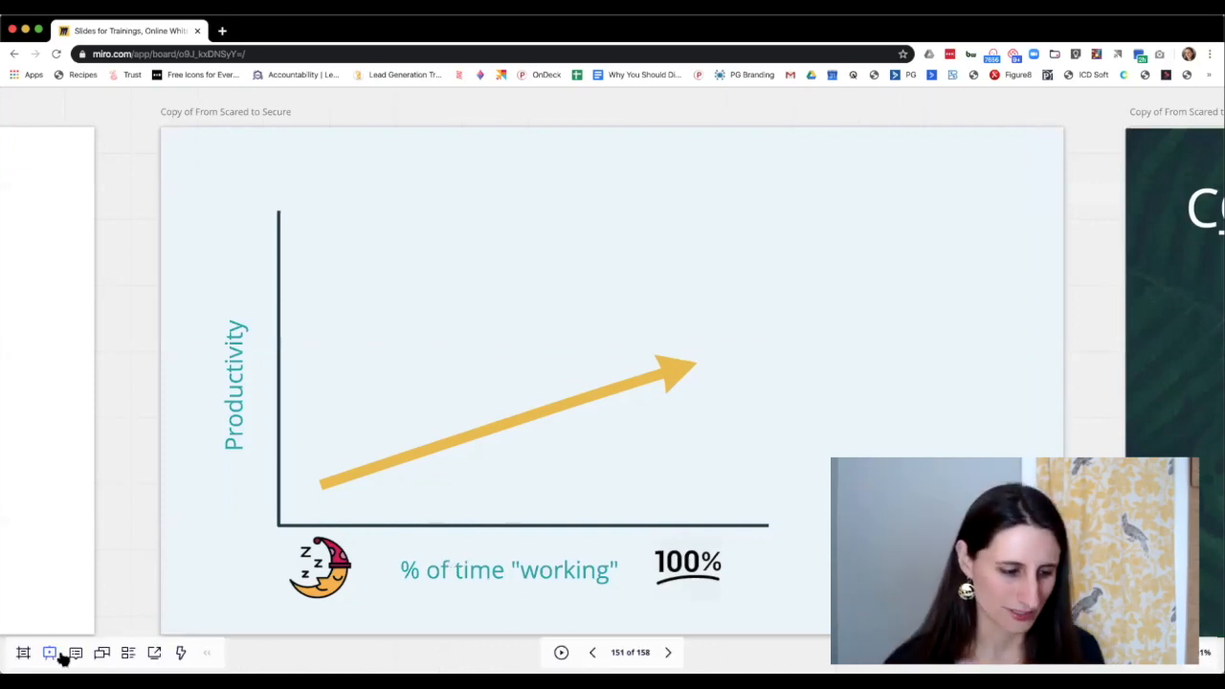
{"action": "mouse_move", "coordinate": [50, 653]}
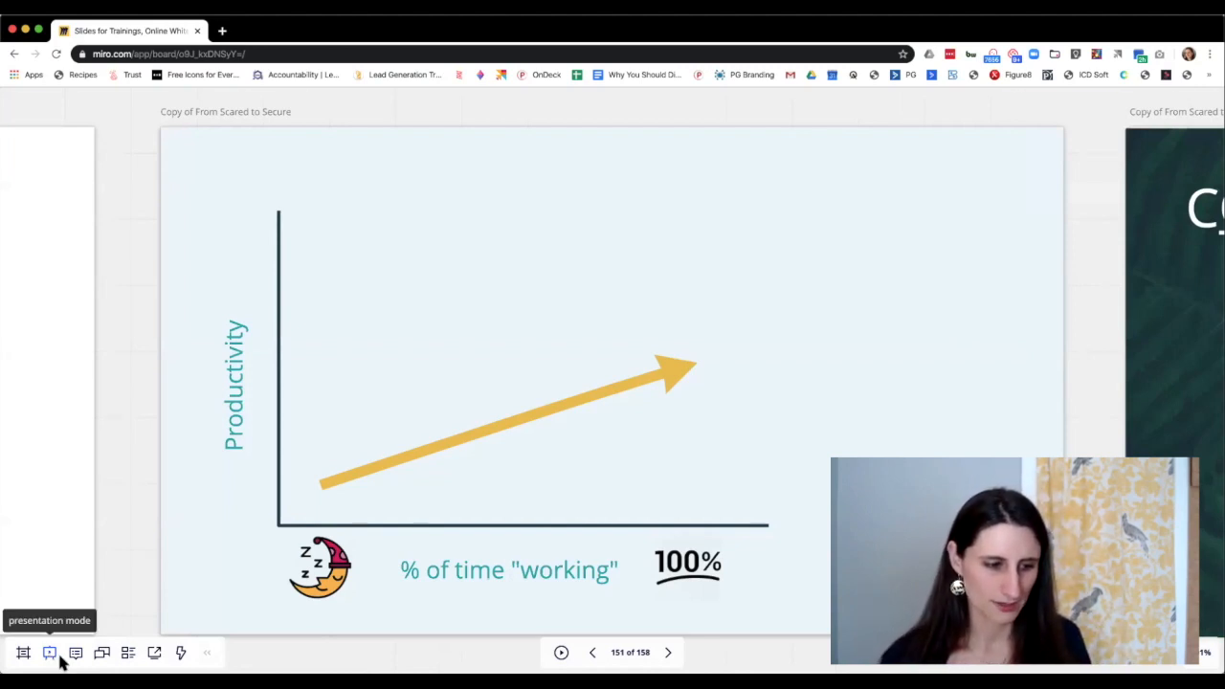
Leave presentation mode and return to editing on the productivity graph frame.
{"action": "left_click", "coordinate": [50, 651]}
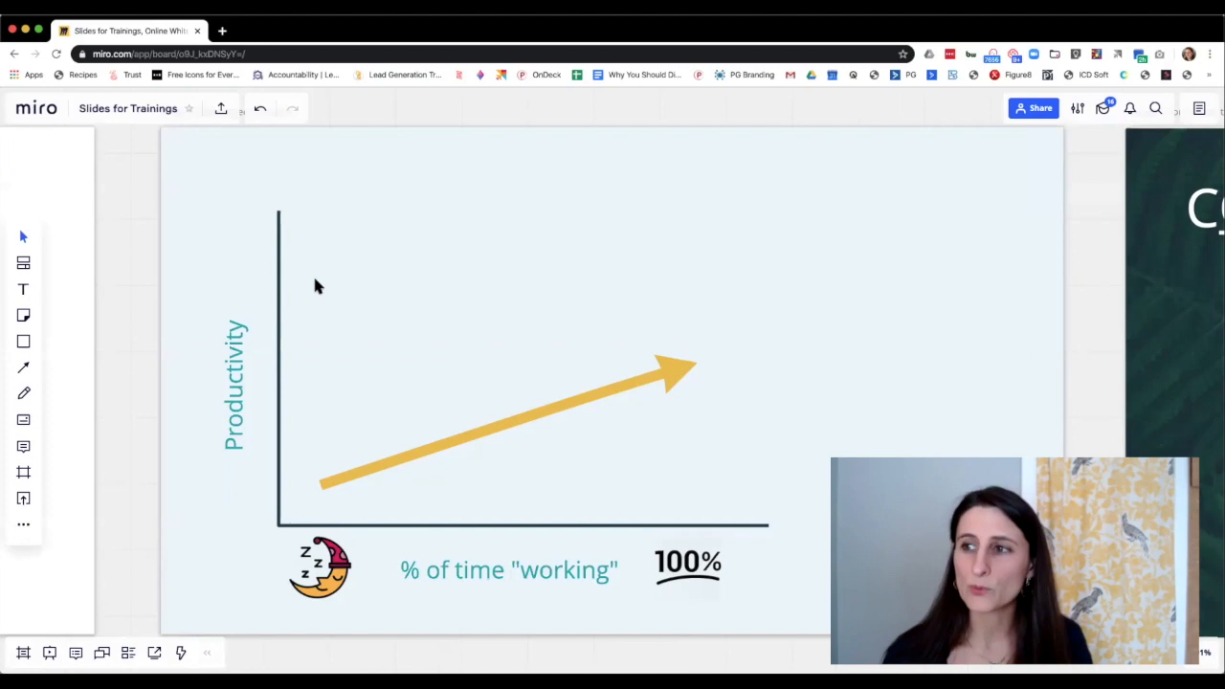
{"action": "mouse_move", "coordinate": [344, 532]}
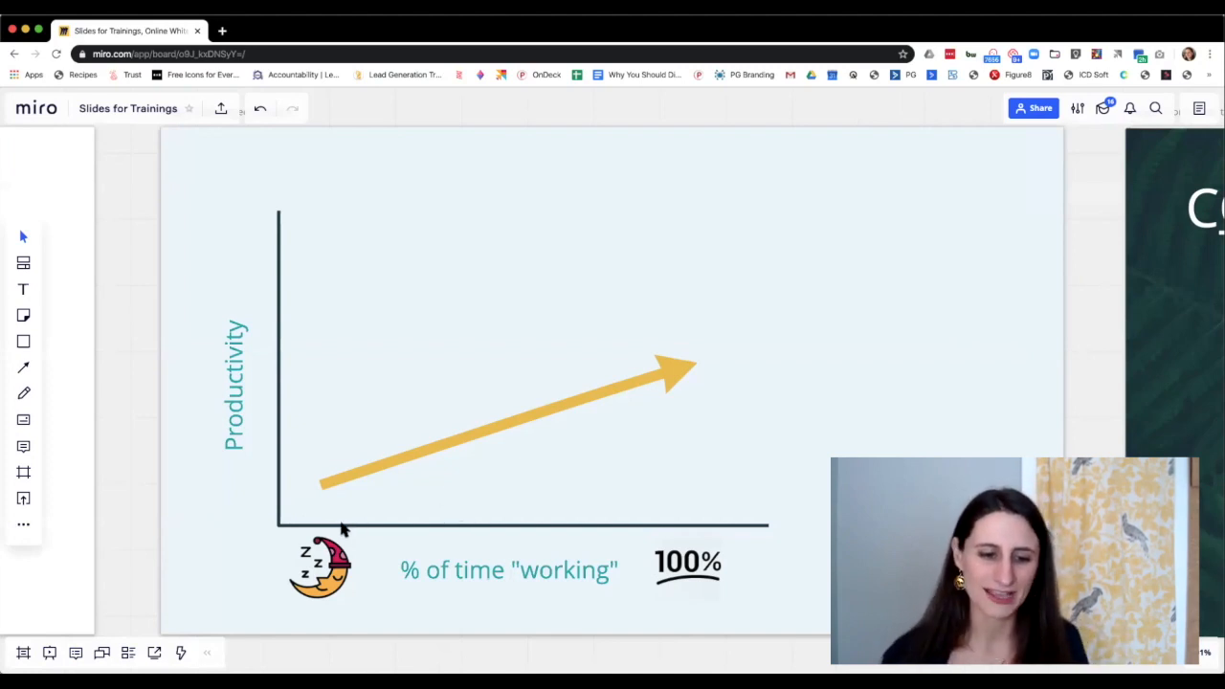
{"action": "mouse_move", "coordinate": [765, 379]}
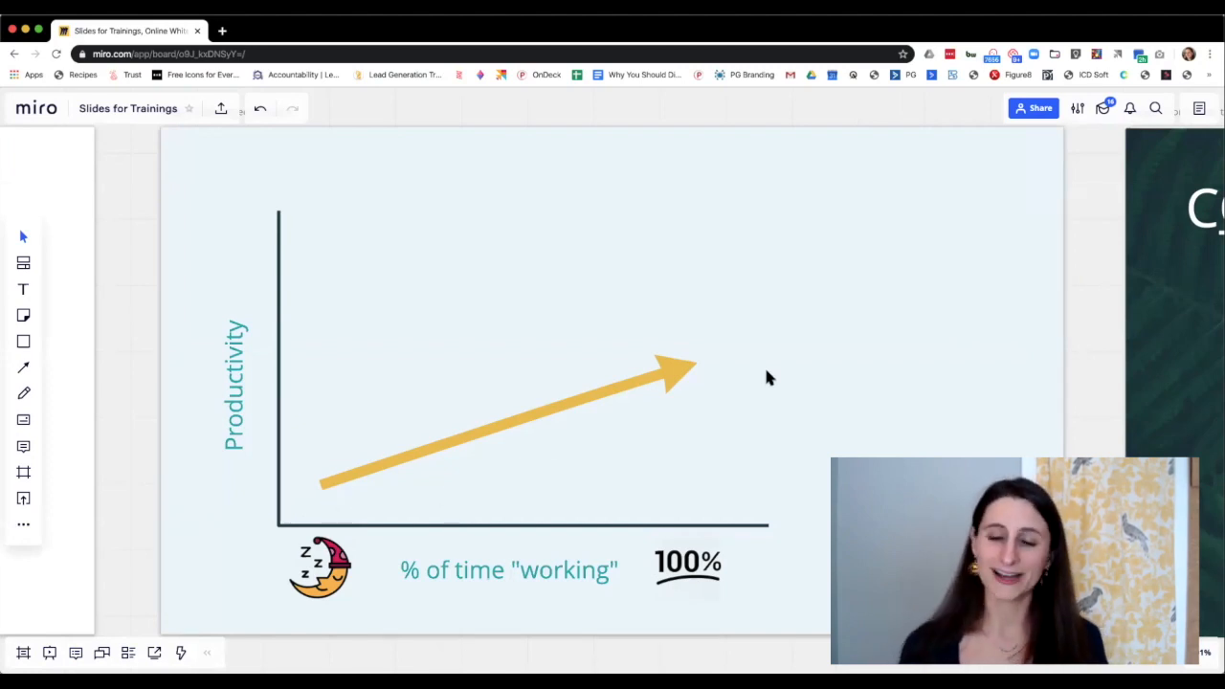
{"action": "mouse_move", "coordinate": [450, 425]}
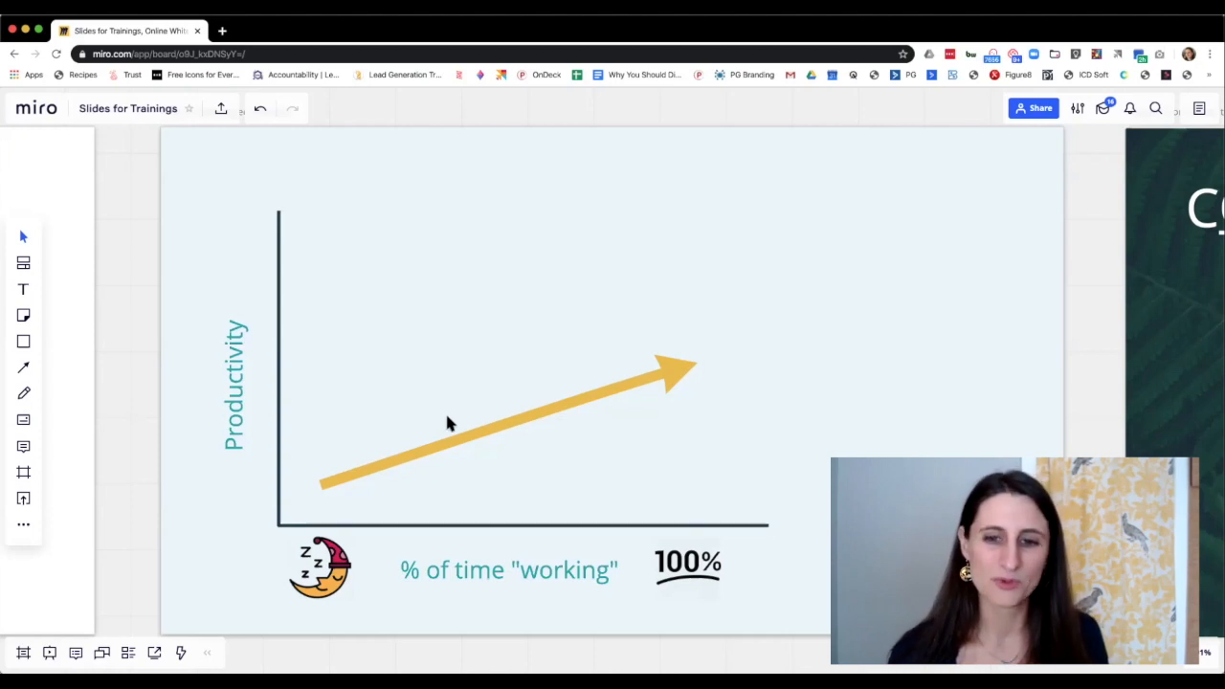
{"action": "mouse_move", "coordinate": [149, 249]}
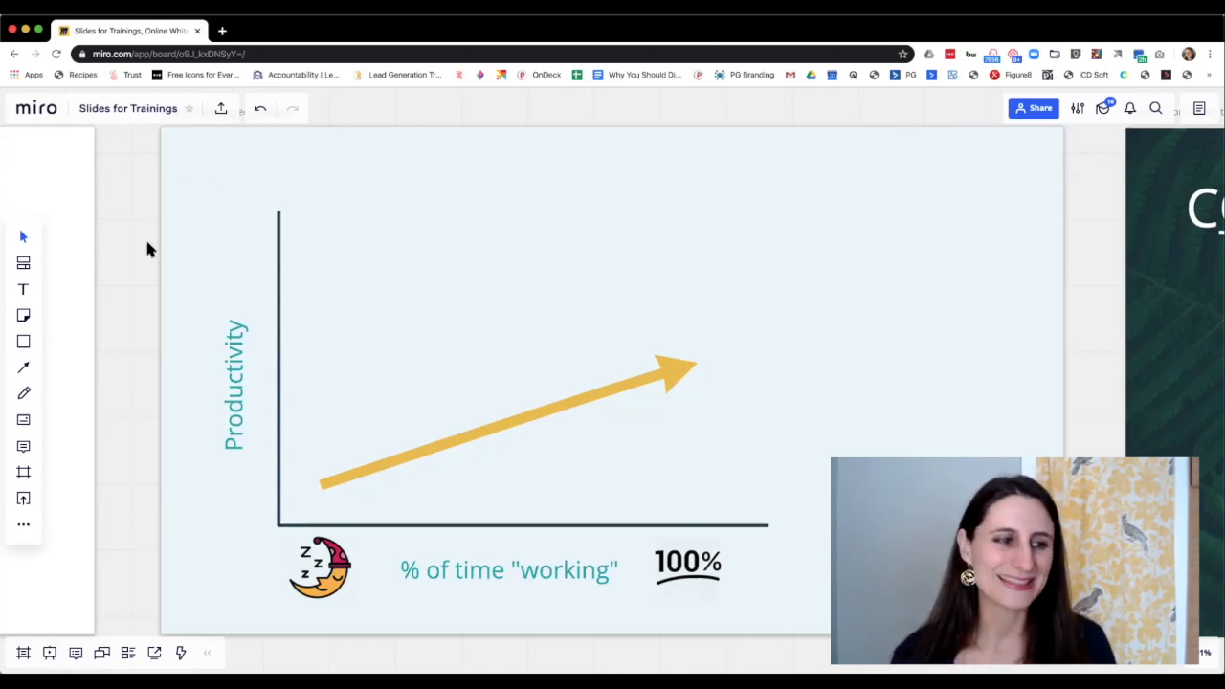
{"action": "mouse_move", "coordinate": [572, 412]}
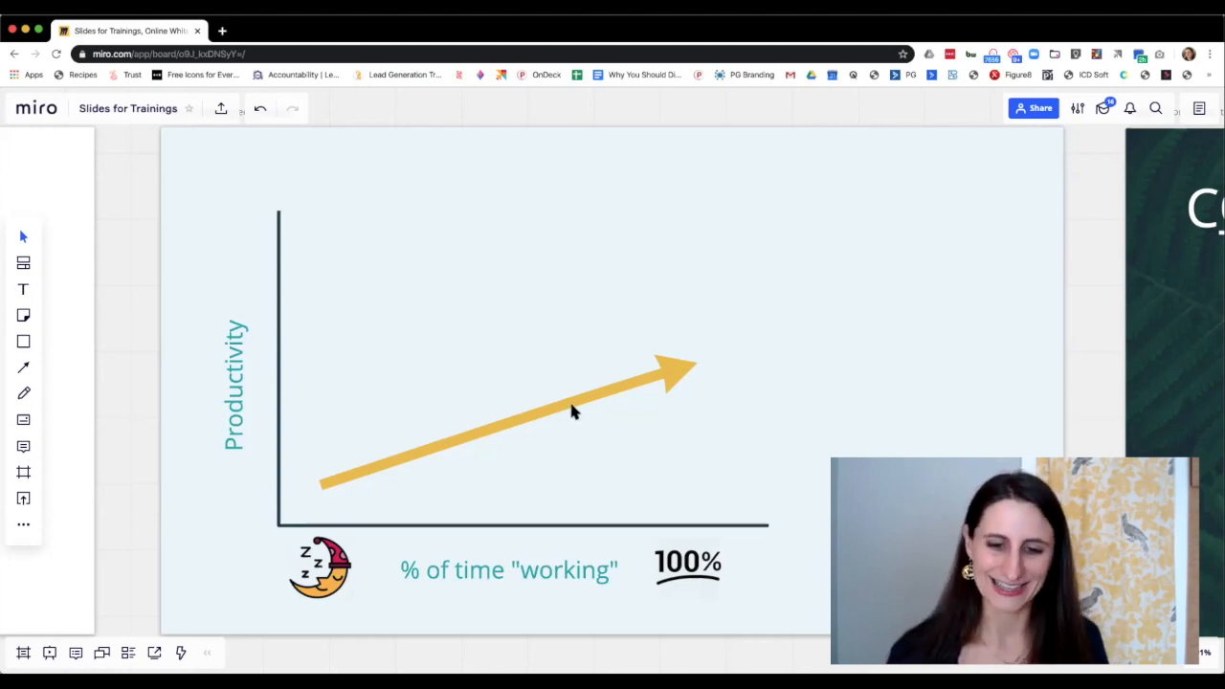
Reshape the straight yellow arrow into a wavy curve that dips, rises, then falls.
{"action": "left_click", "coordinate": [575, 412]}
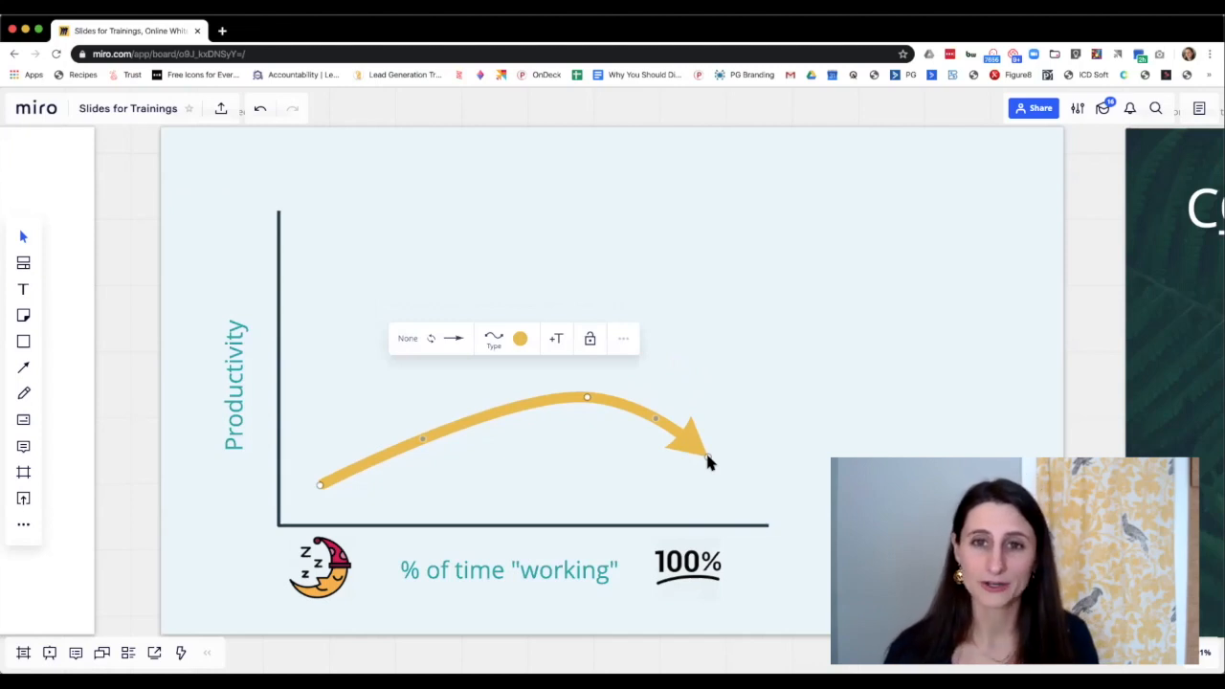
{"action": "mouse_move", "coordinate": [620, 465]}
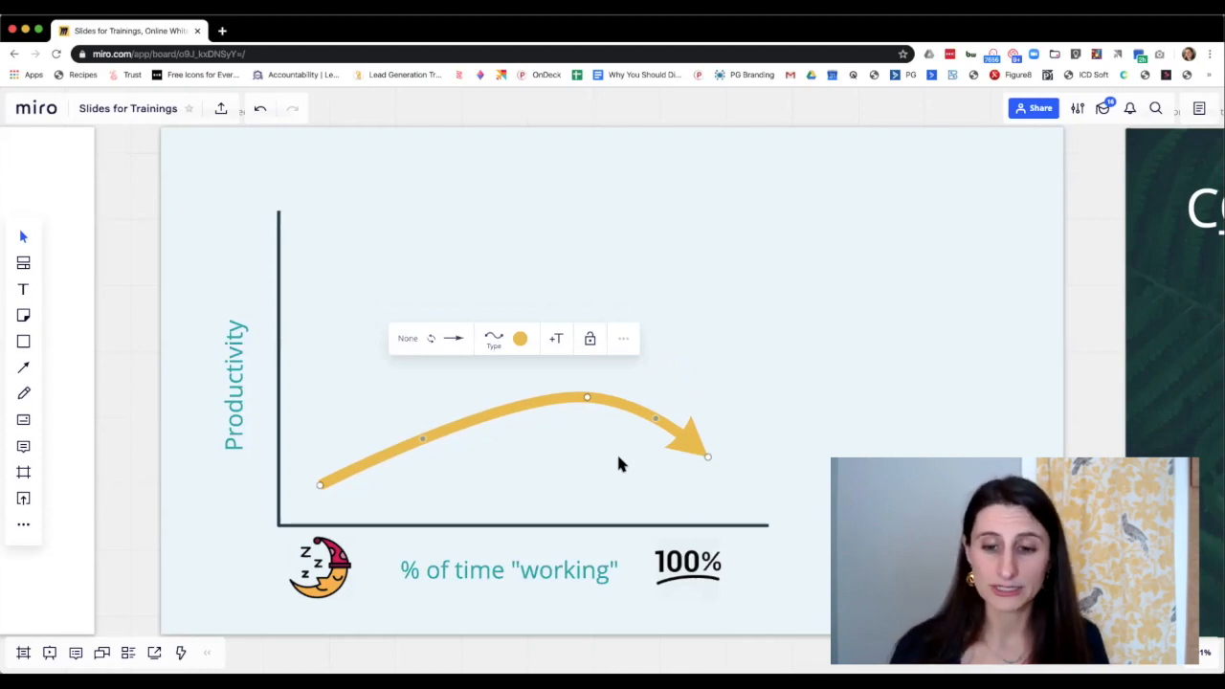
{"action": "mouse_move", "coordinate": [322, 475]}
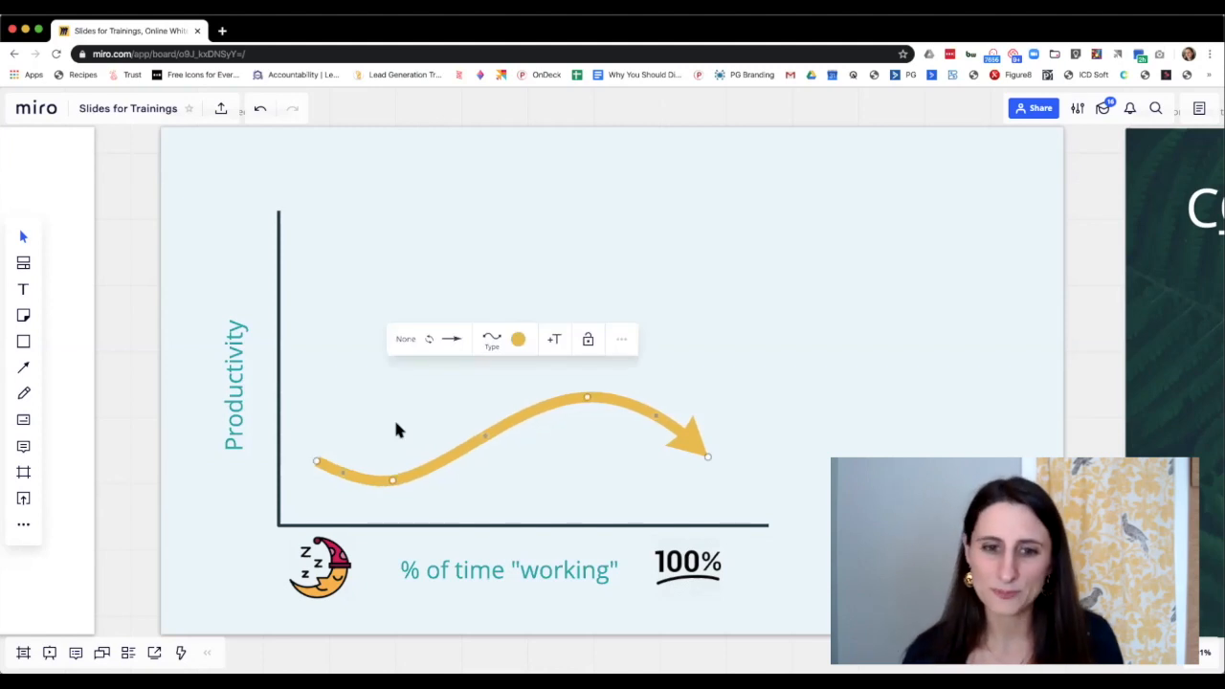
{"action": "mouse_move", "coordinate": [813, 379]}
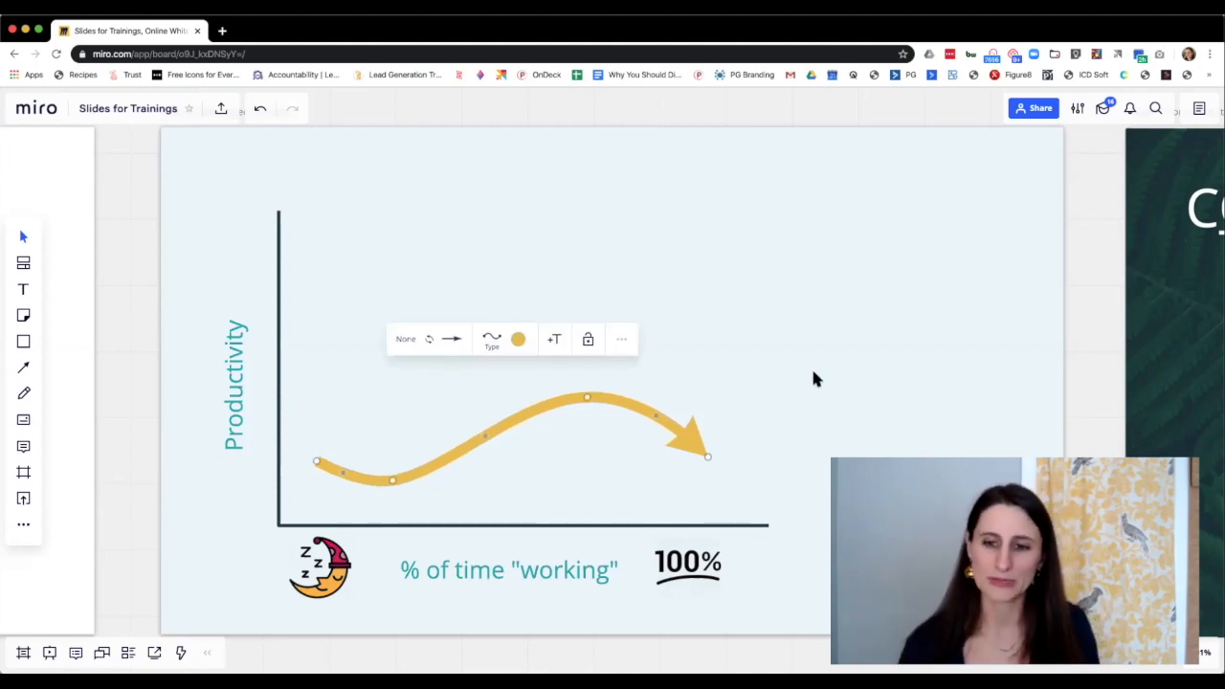
{"action": "left_click", "coordinate": [814, 379]}
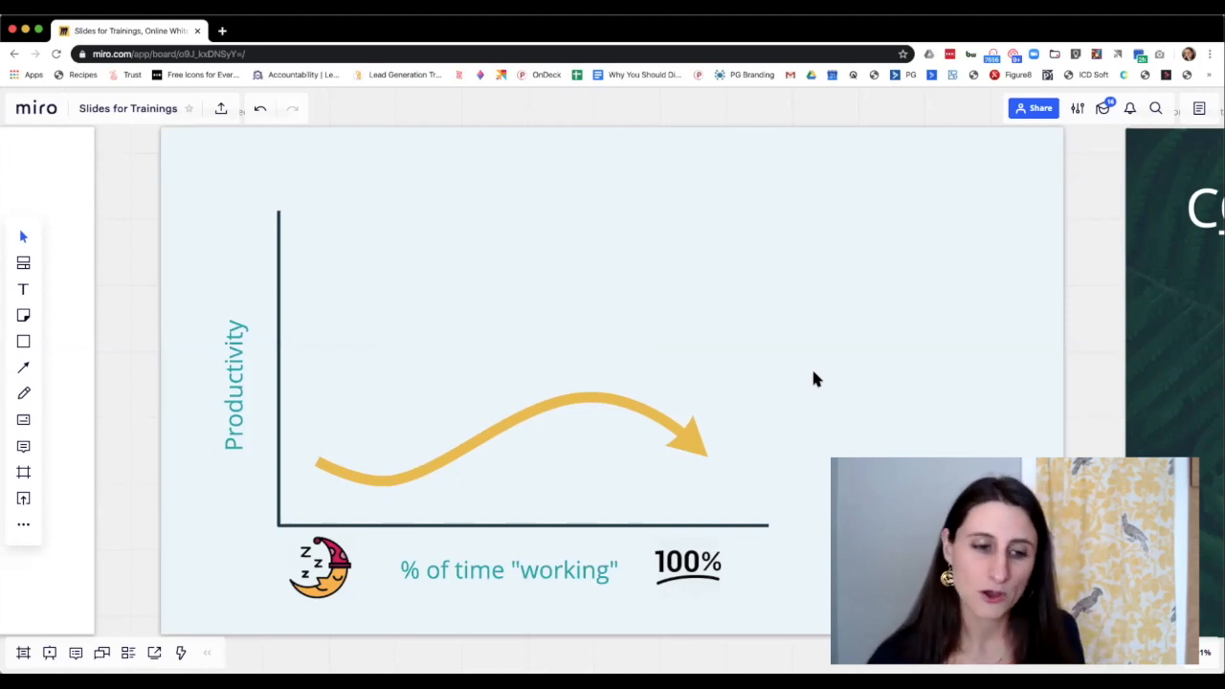
{"action": "mouse_move", "coordinate": [412, 521]}
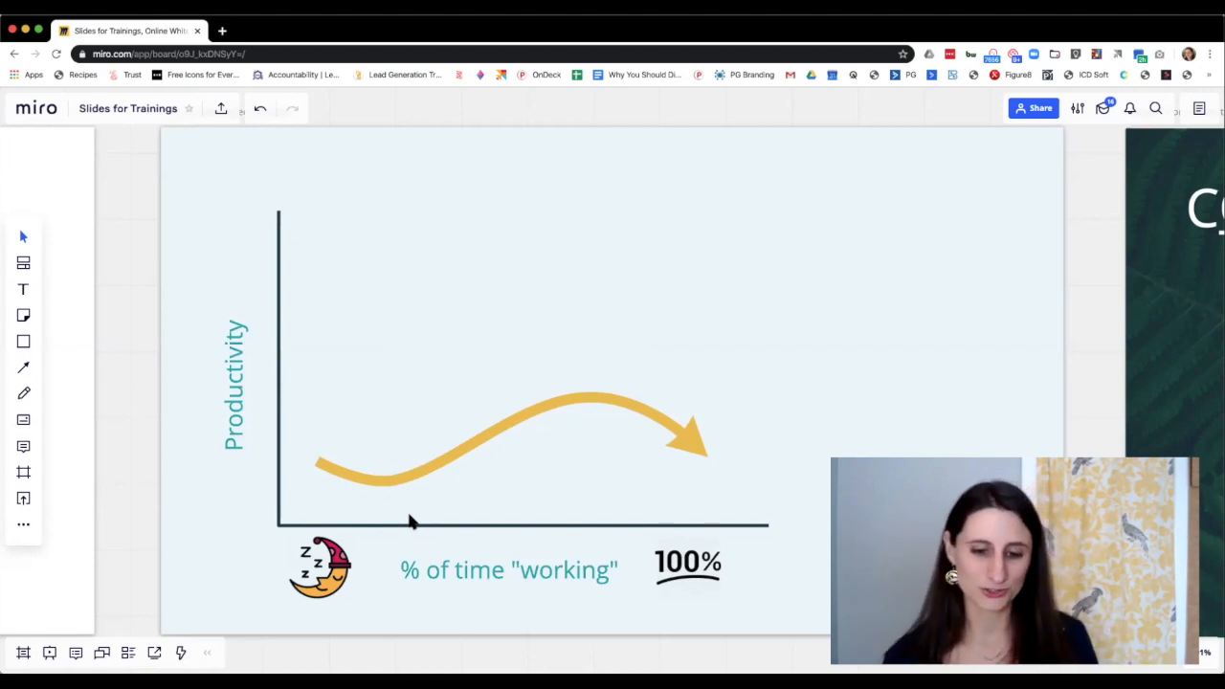
{"action": "mouse_move", "coordinate": [482, 509]}
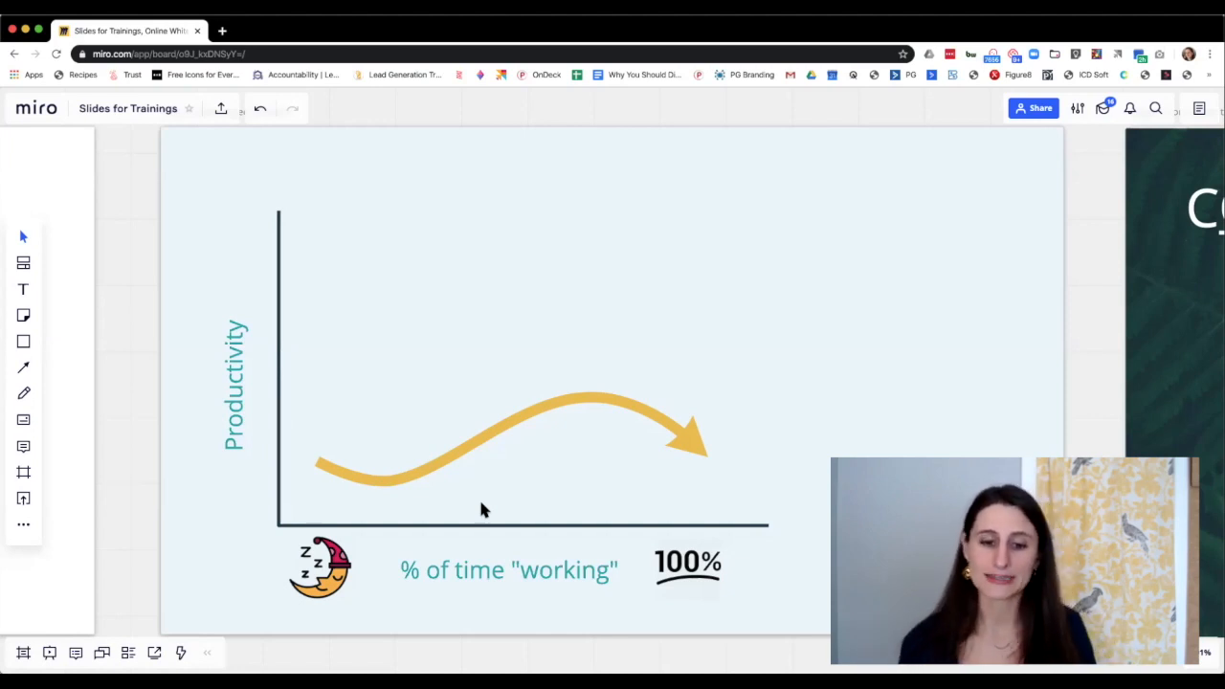
{"action": "mouse_move", "coordinate": [585, 416]}
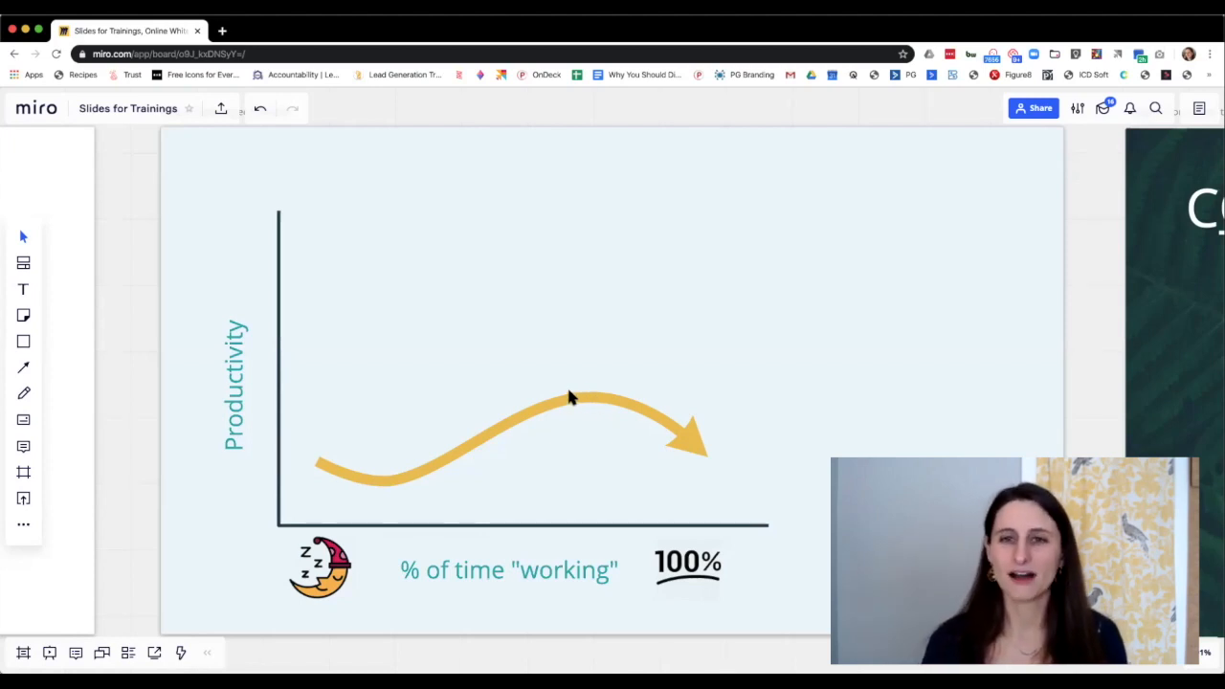
{"action": "mouse_move", "coordinate": [582, 400]}
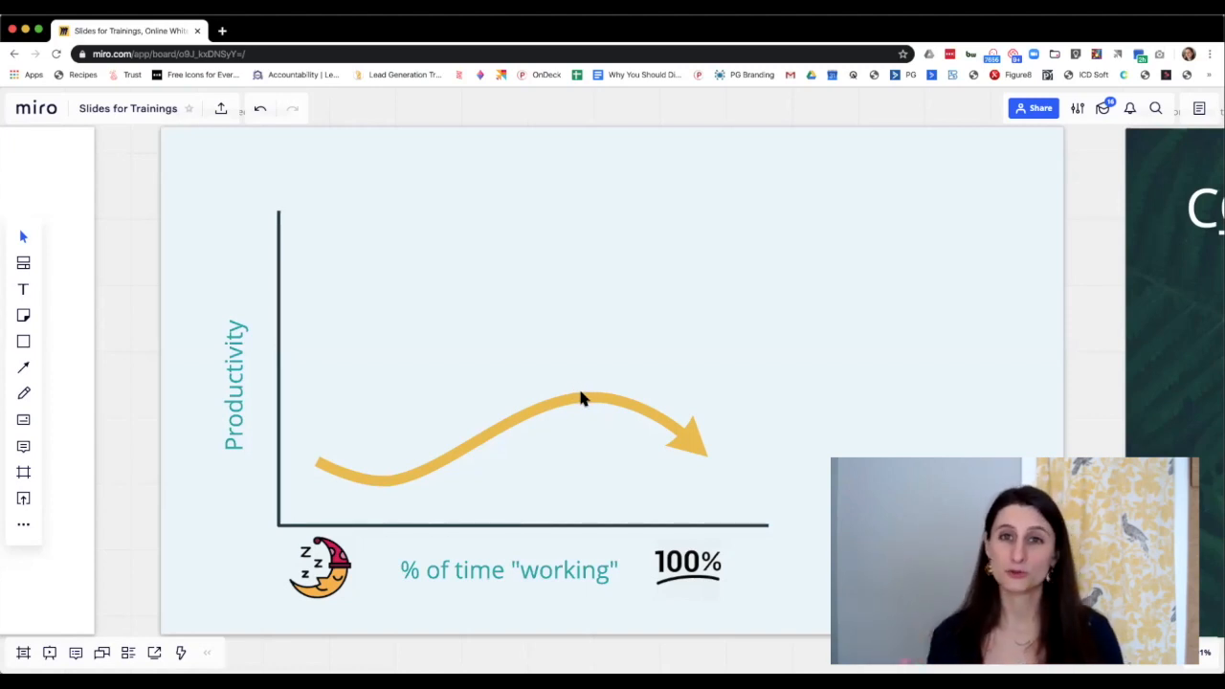
{"action": "mouse_move", "coordinate": [203, 546]}
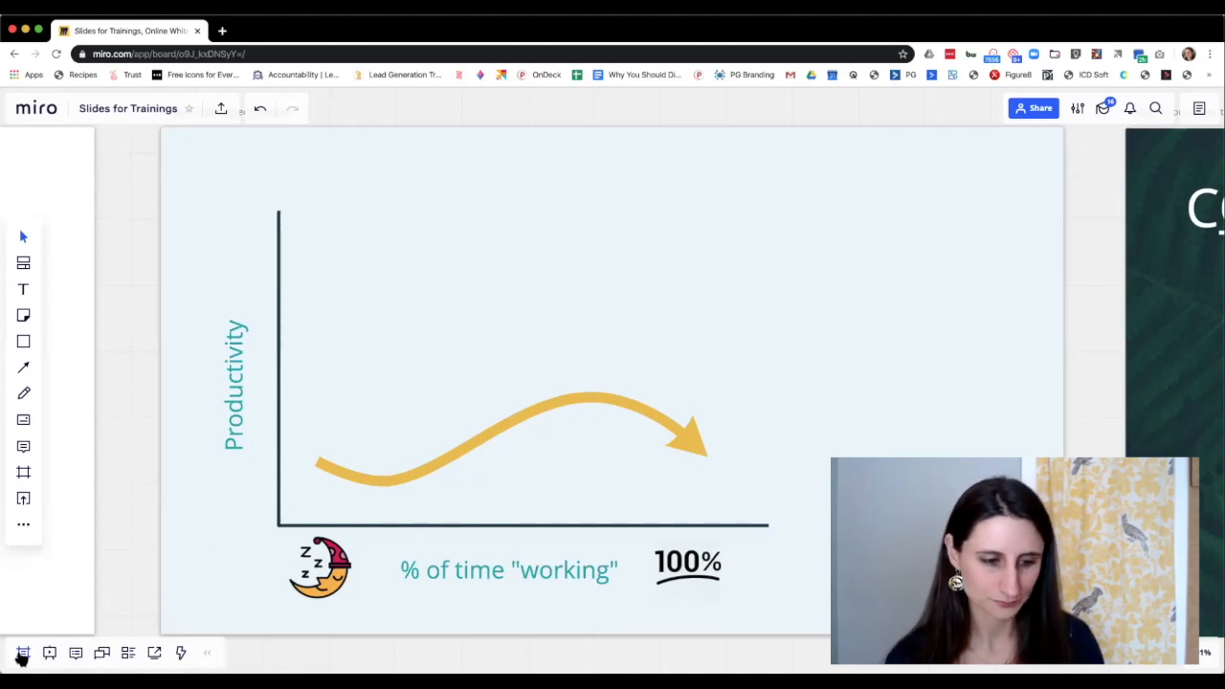
Start presenting from the Frames panel, hide it, and advance past the productivity chart.
{"action": "left_click", "coordinate": [23, 652]}
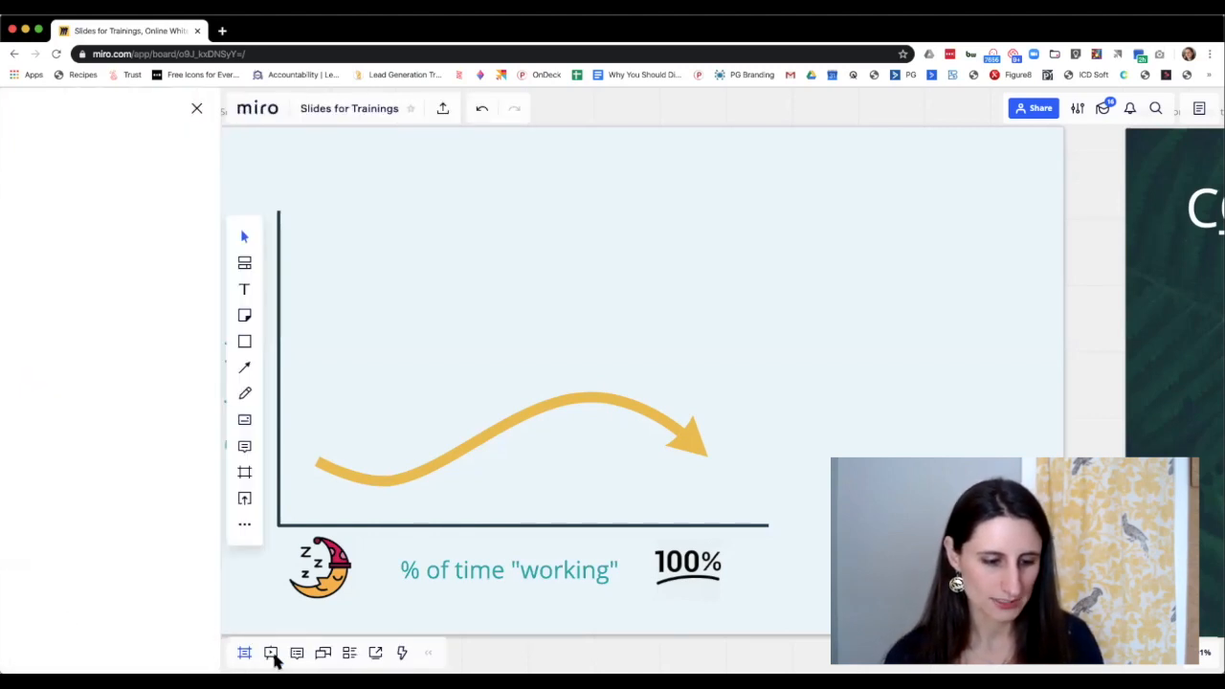
{"action": "left_click", "coordinate": [271, 653]}
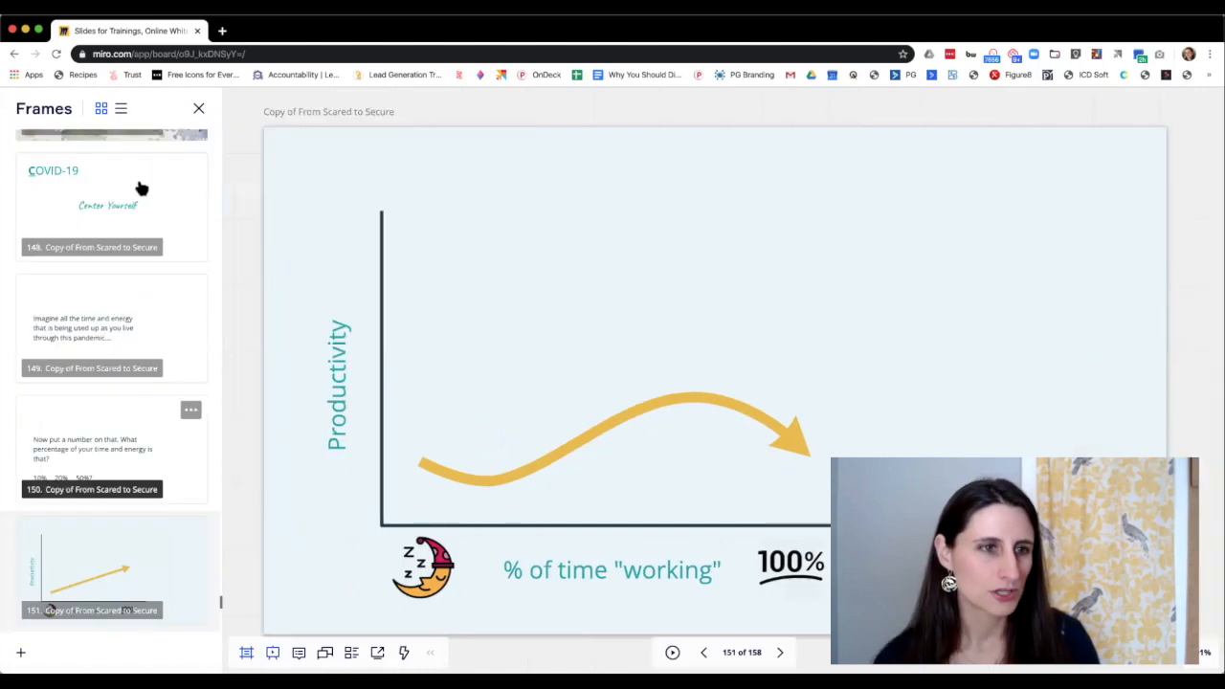
{"action": "left_click", "coordinate": [199, 108]}
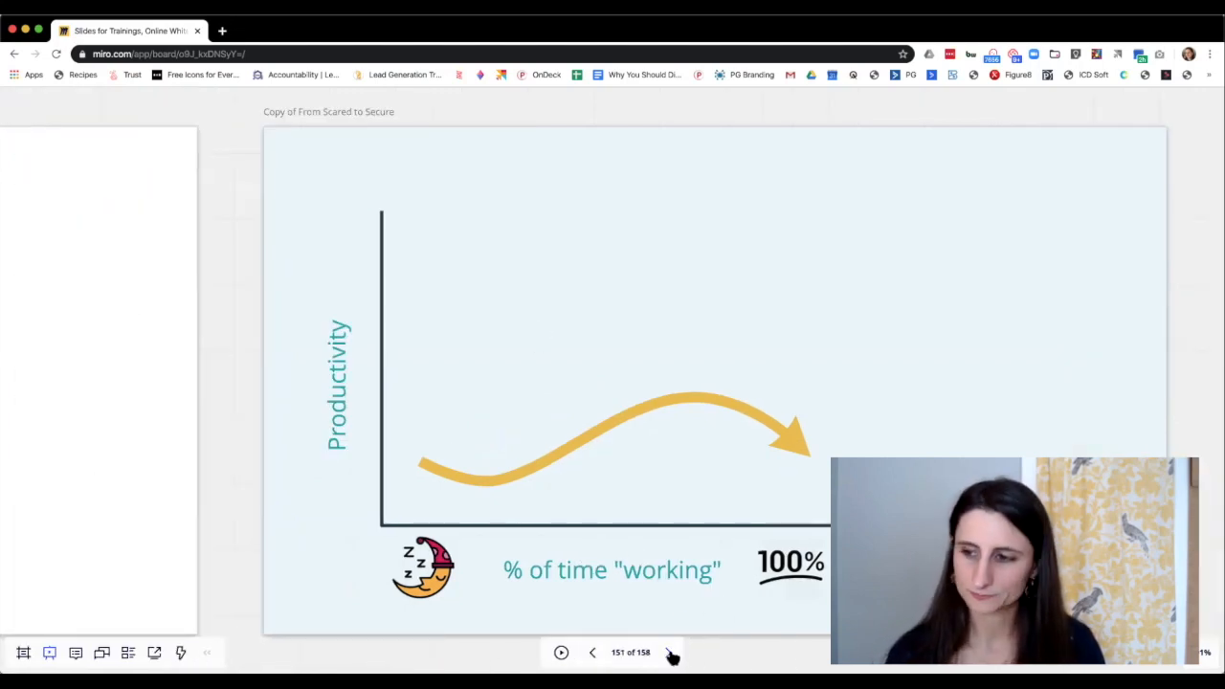
{"action": "left_click", "coordinate": [670, 650]}
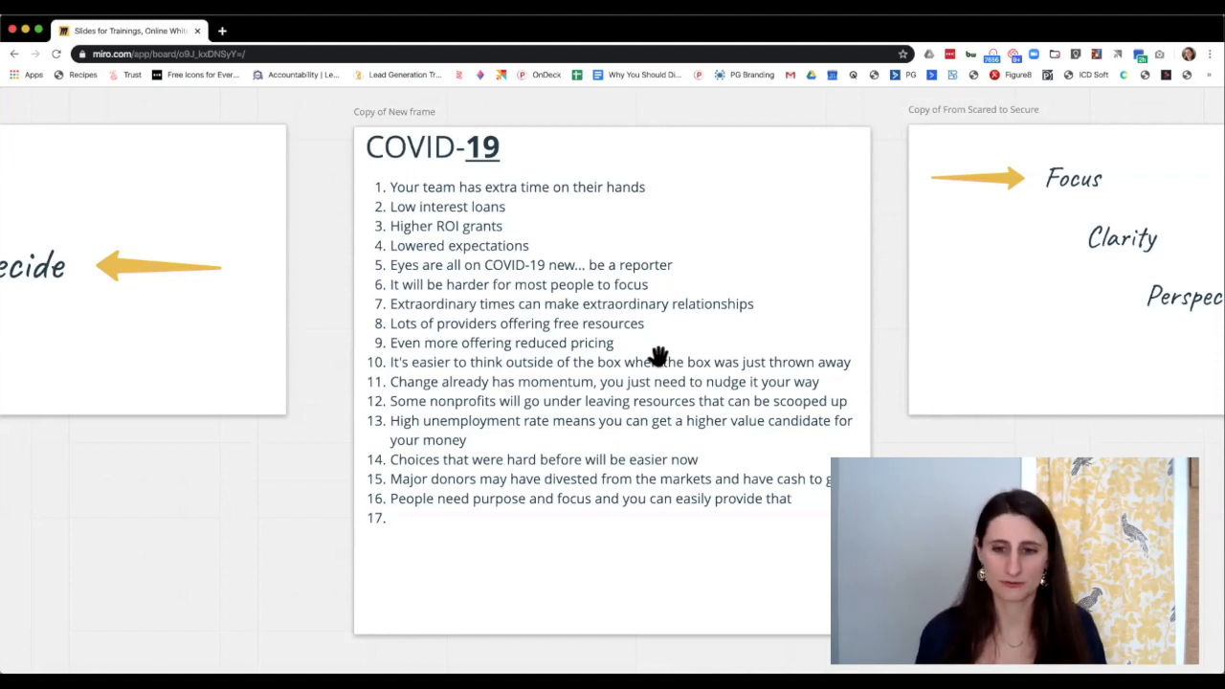
{"action": "mouse_move", "coordinate": [885, 337]}
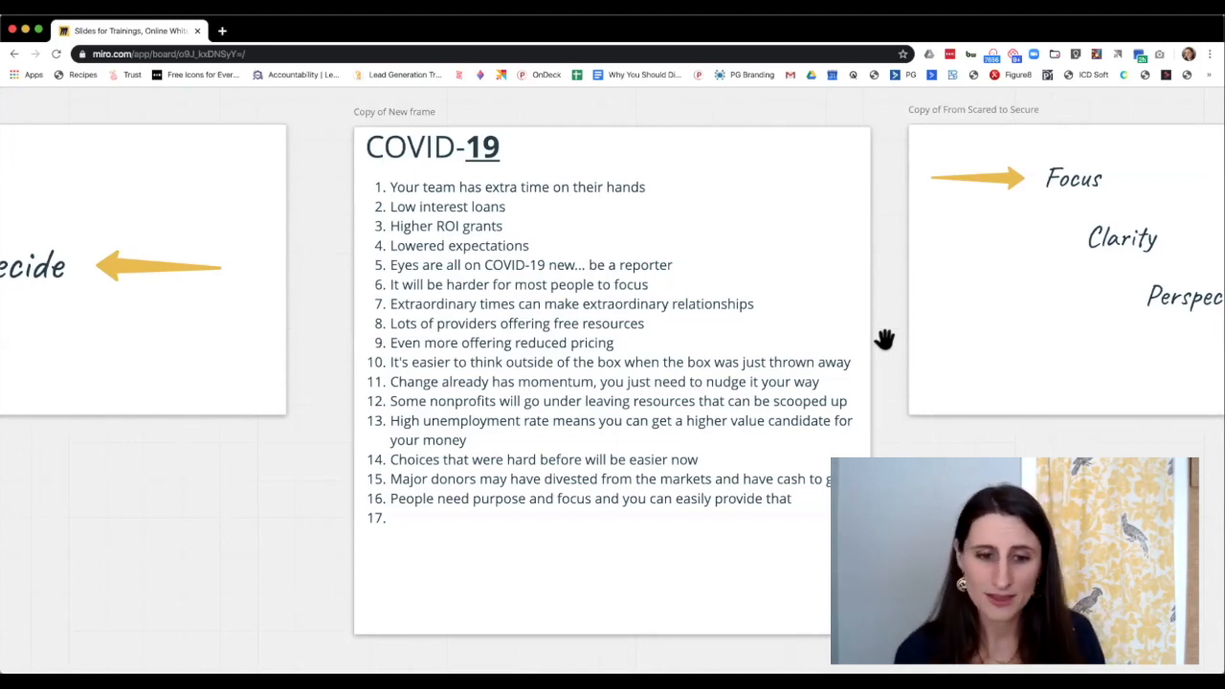
{"action": "mouse_move", "coordinate": [712, 425]}
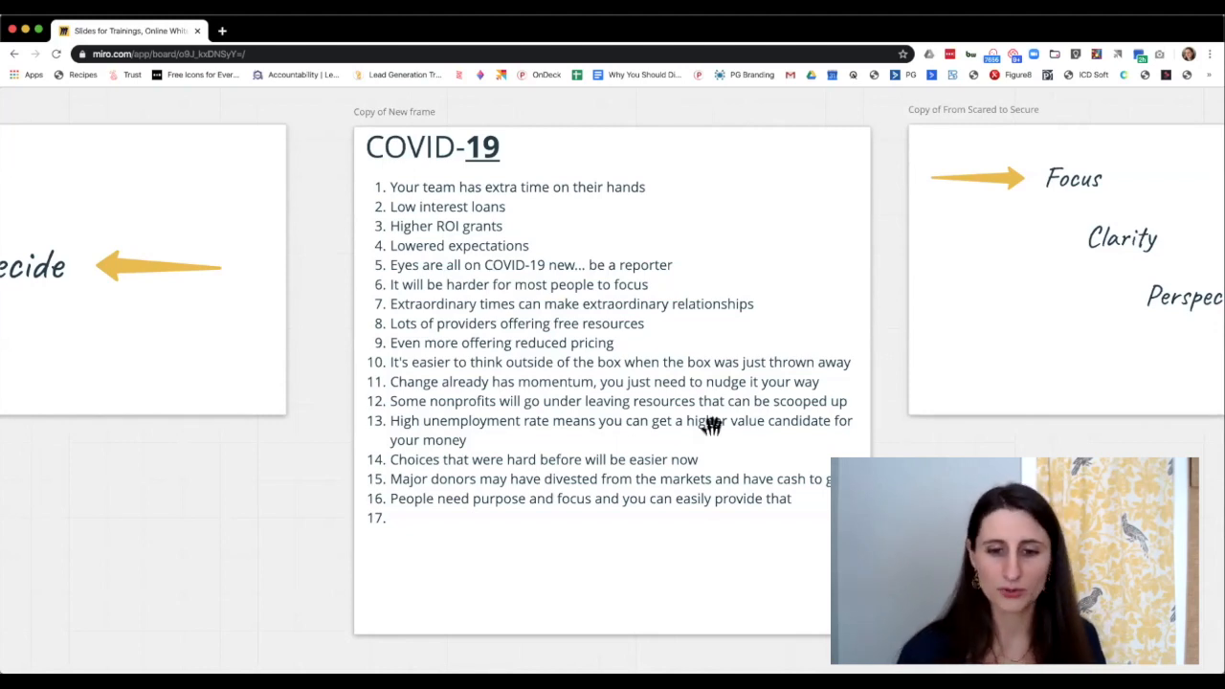
{"action": "mouse_move", "coordinate": [796, 448]}
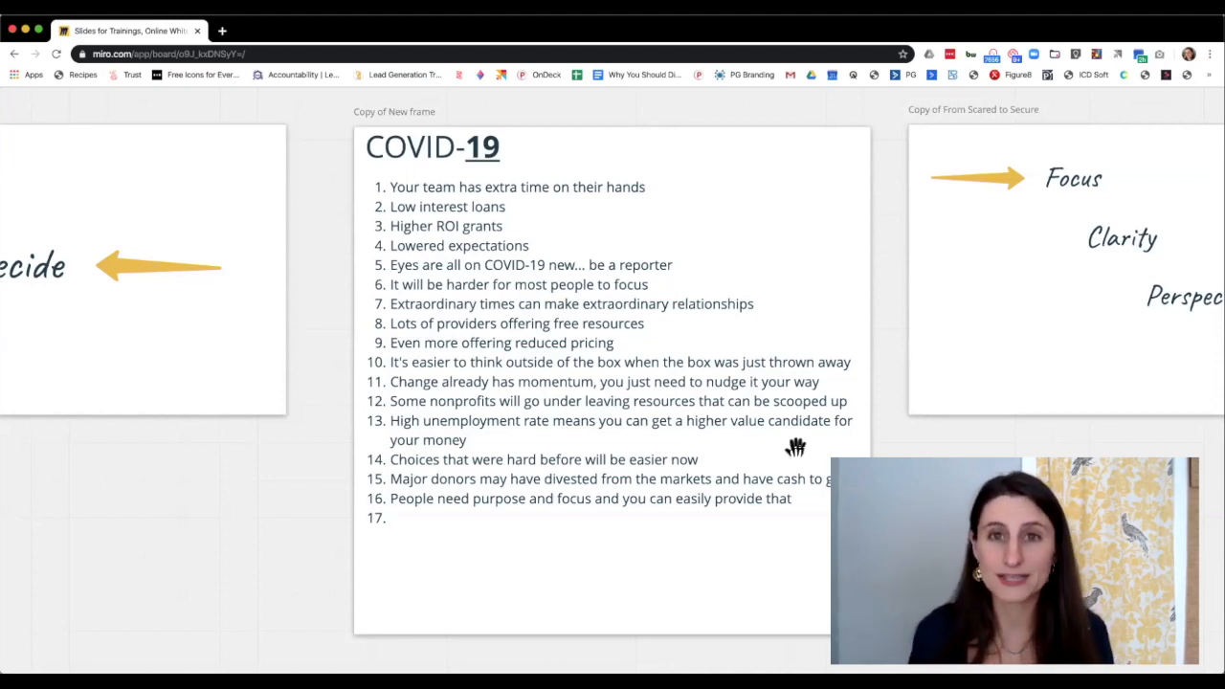
{"action": "mouse_move", "coordinate": [954, 283]}
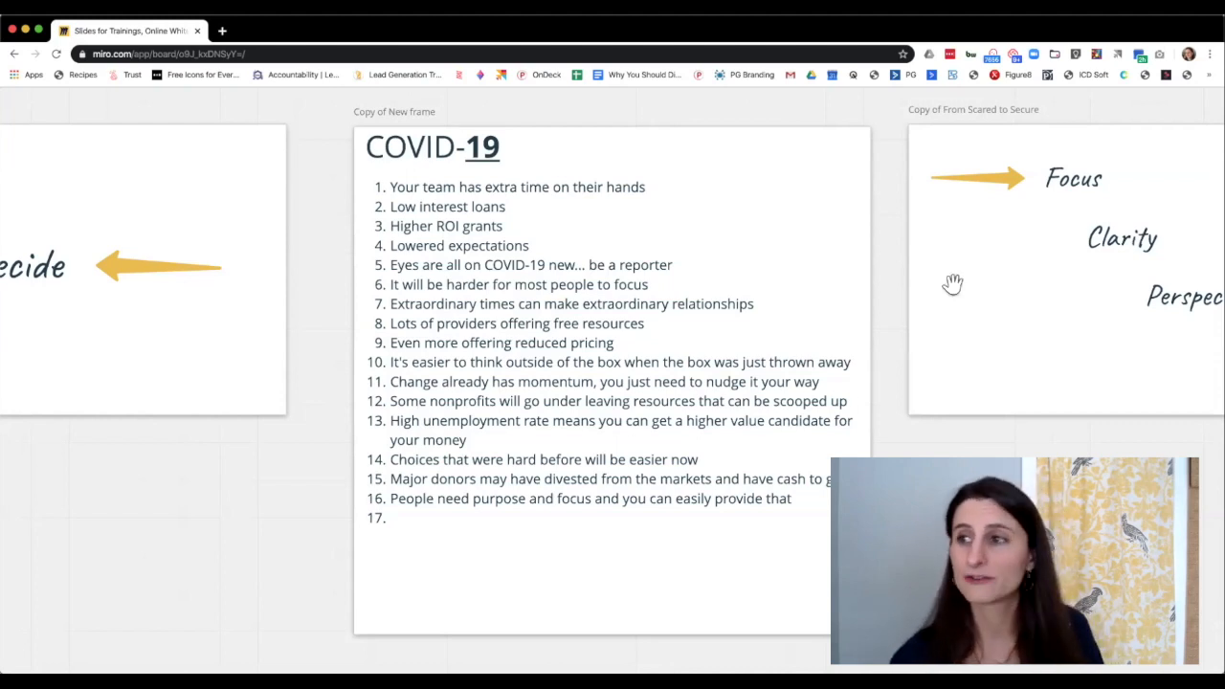
{"action": "mouse_move", "coordinate": [1139, 100]}
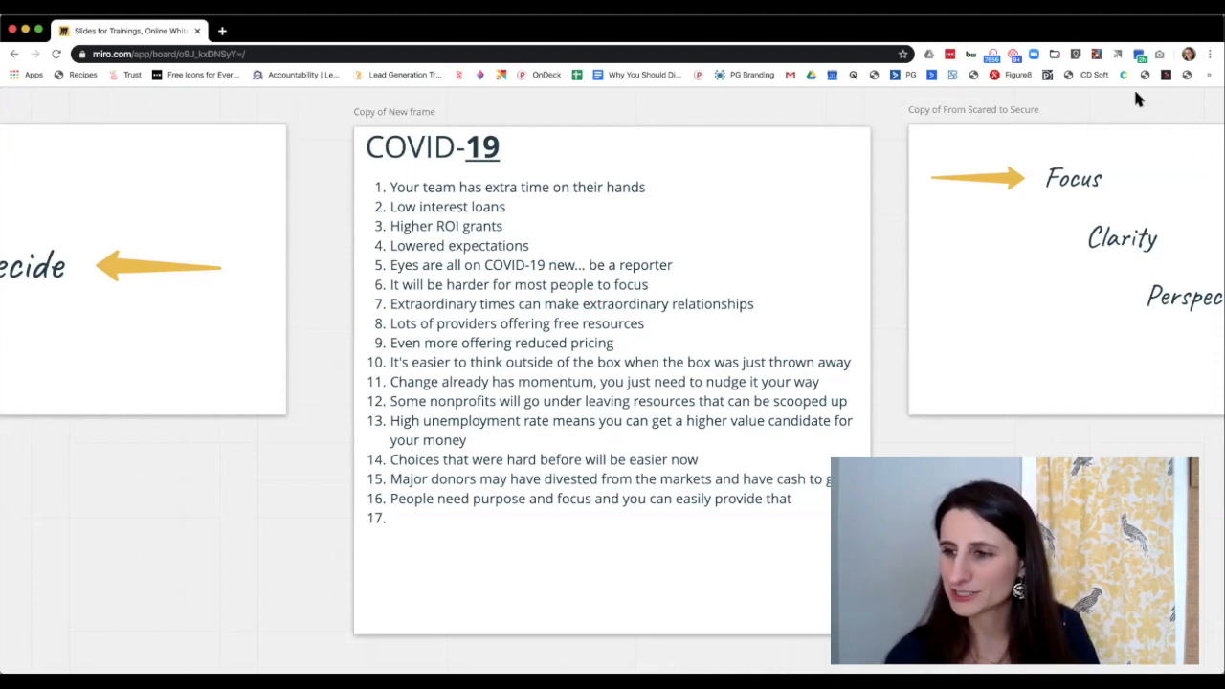
{"action": "mouse_move", "coordinate": [1102, 283]}
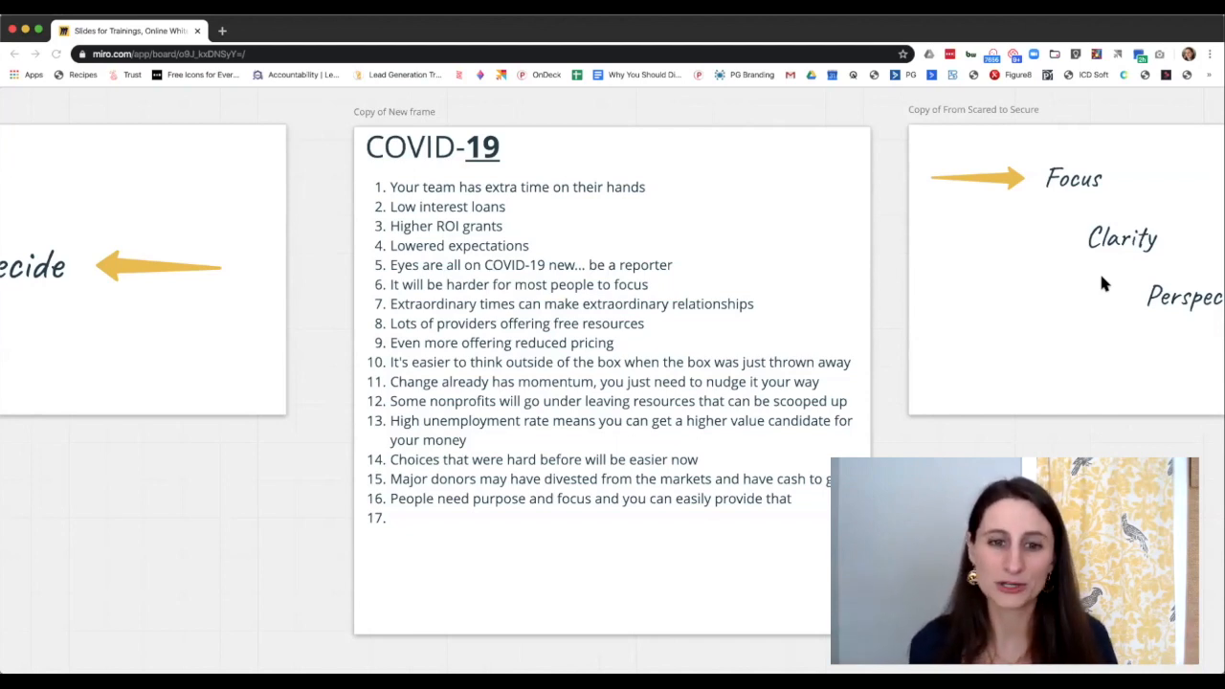
{"action": "mouse_move", "coordinate": [1076, 272]}
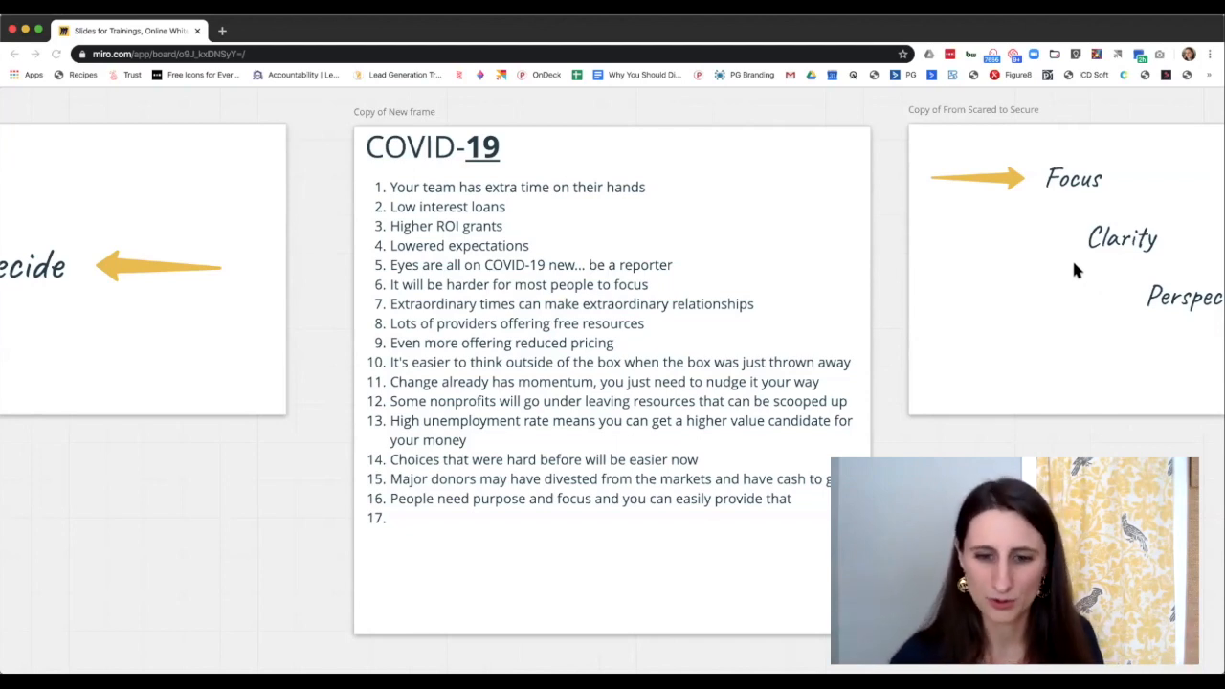
{"action": "mouse_move", "coordinate": [871, 442]}
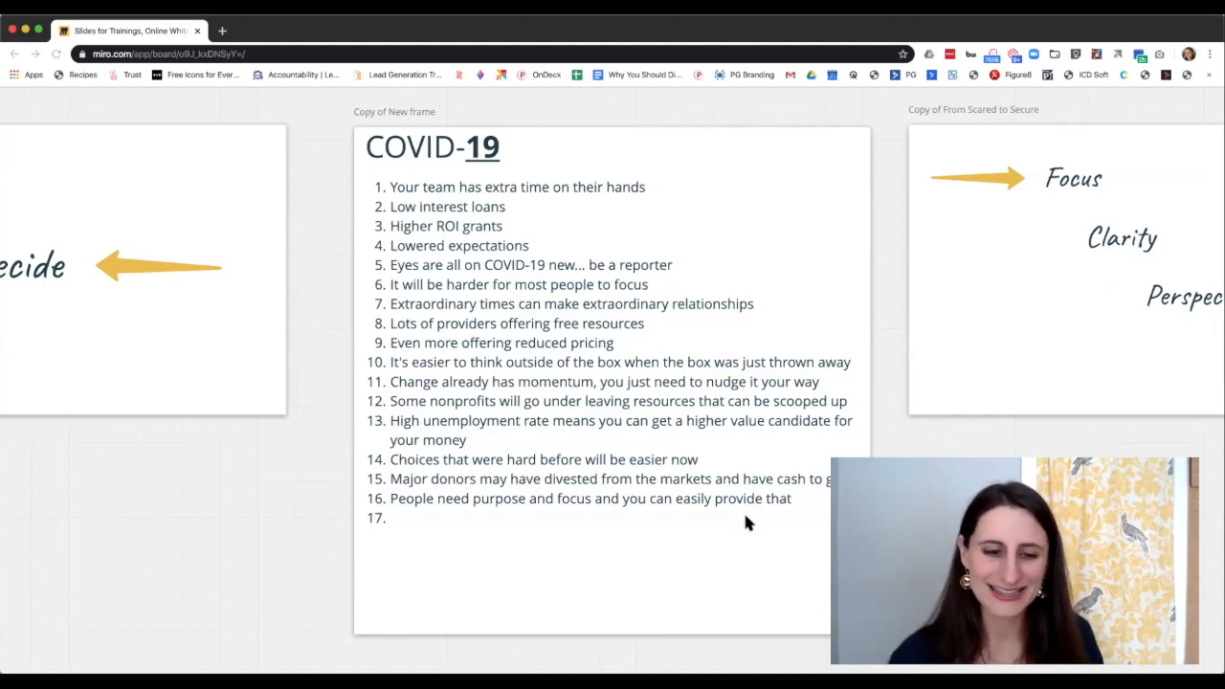
{"action": "mouse_move", "coordinate": [624, 509]}
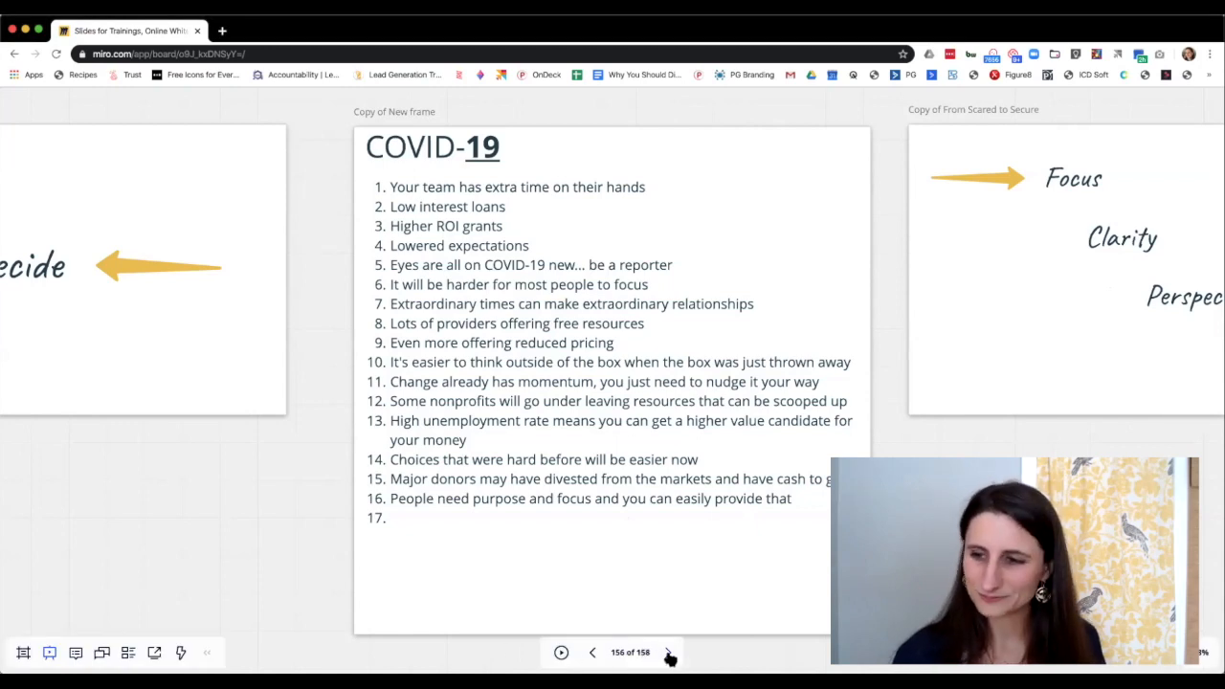
Advance from the COVID-19 opportunities list to the Focus, Clarity, Perspective frame.
{"action": "left_click", "coordinate": [668, 650]}
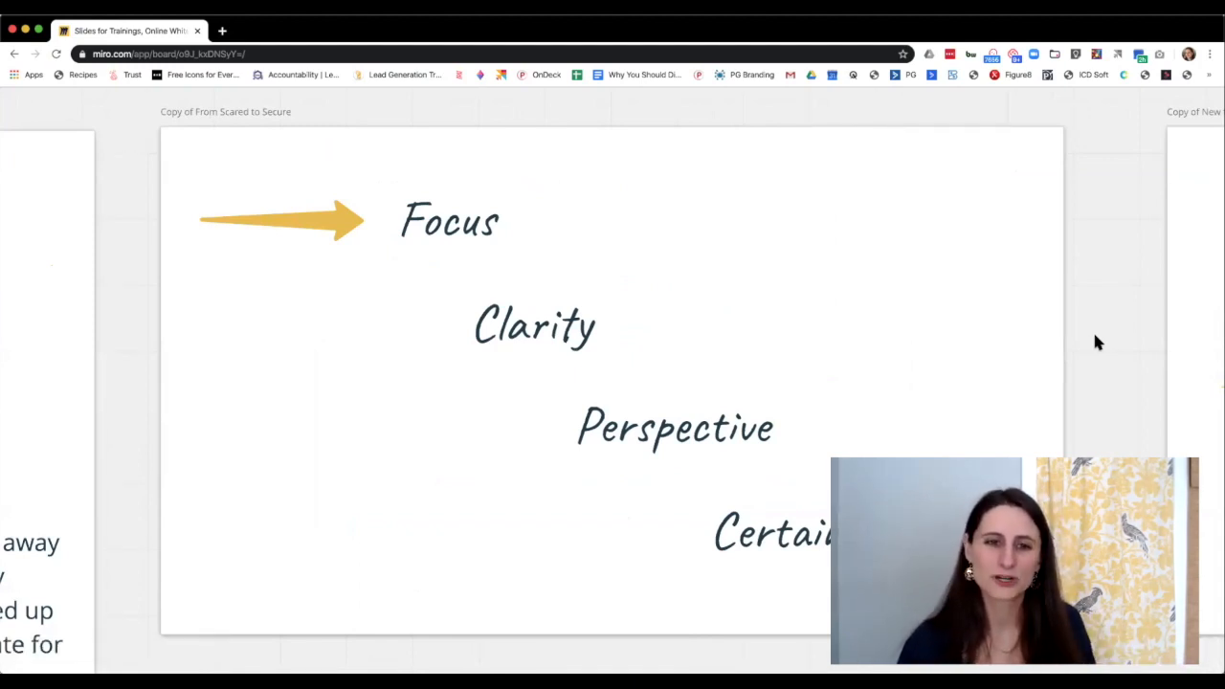
{"action": "mouse_move", "coordinate": [578, 279]}
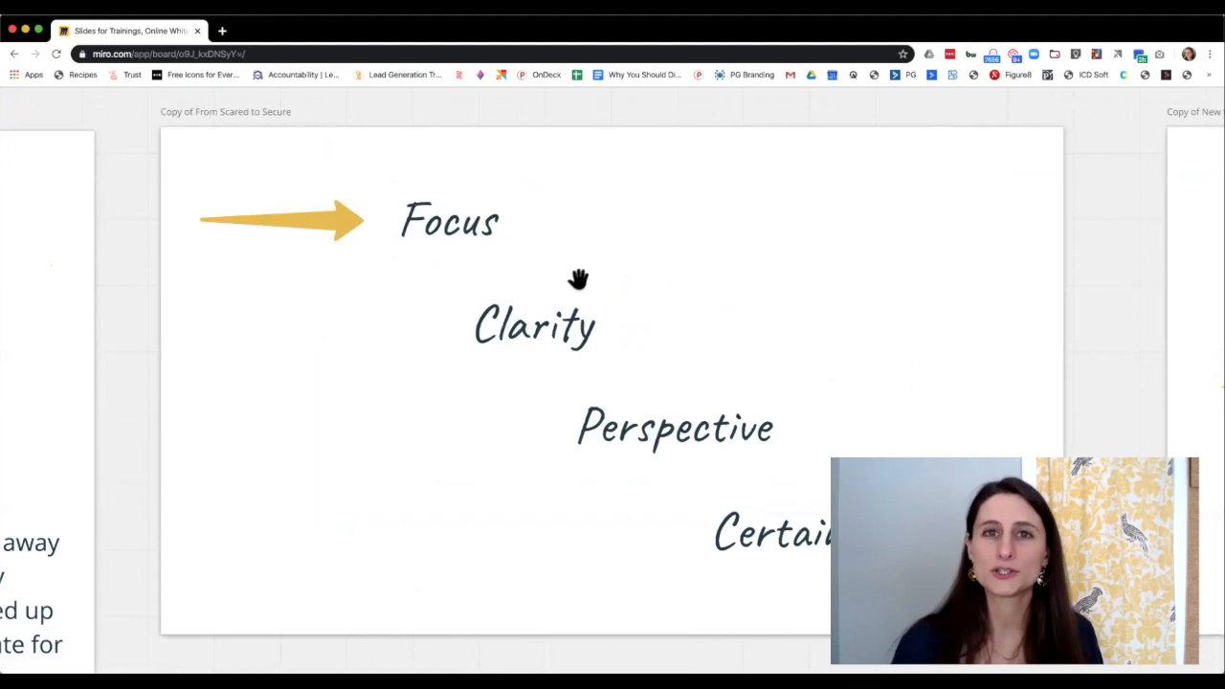
{"action": "mouse_move", "coordinate": [514, 228]}
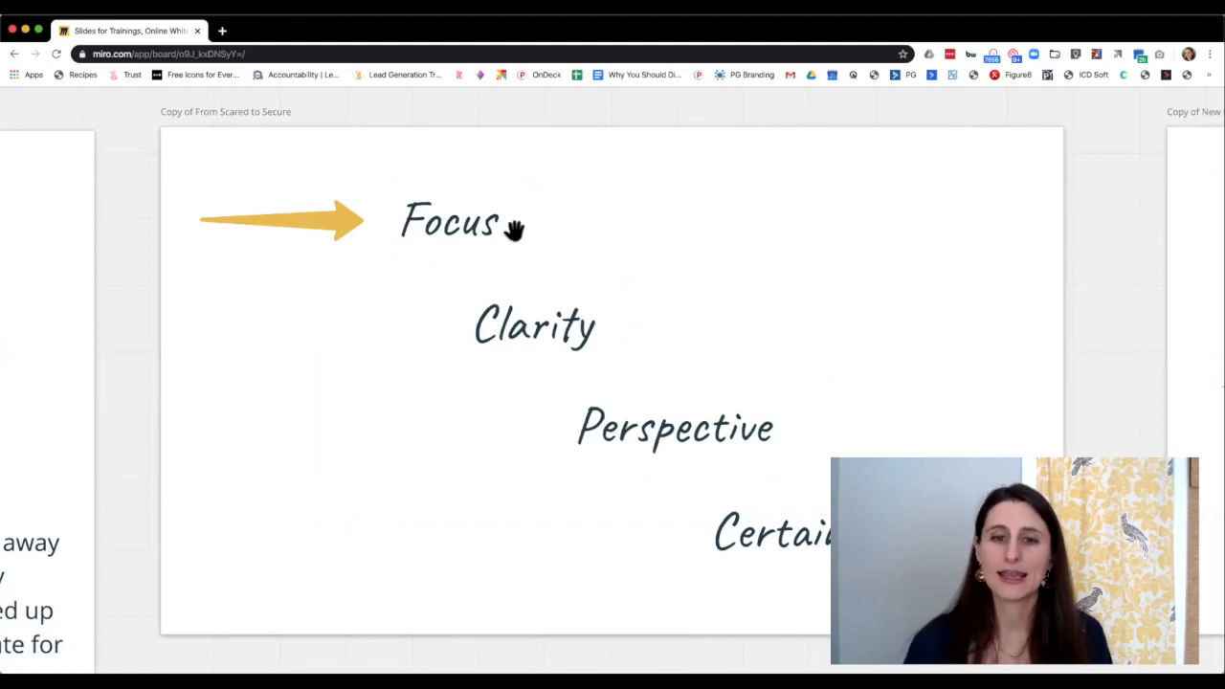
{"action": "mouse_move", "coordinate": [559, 304]}
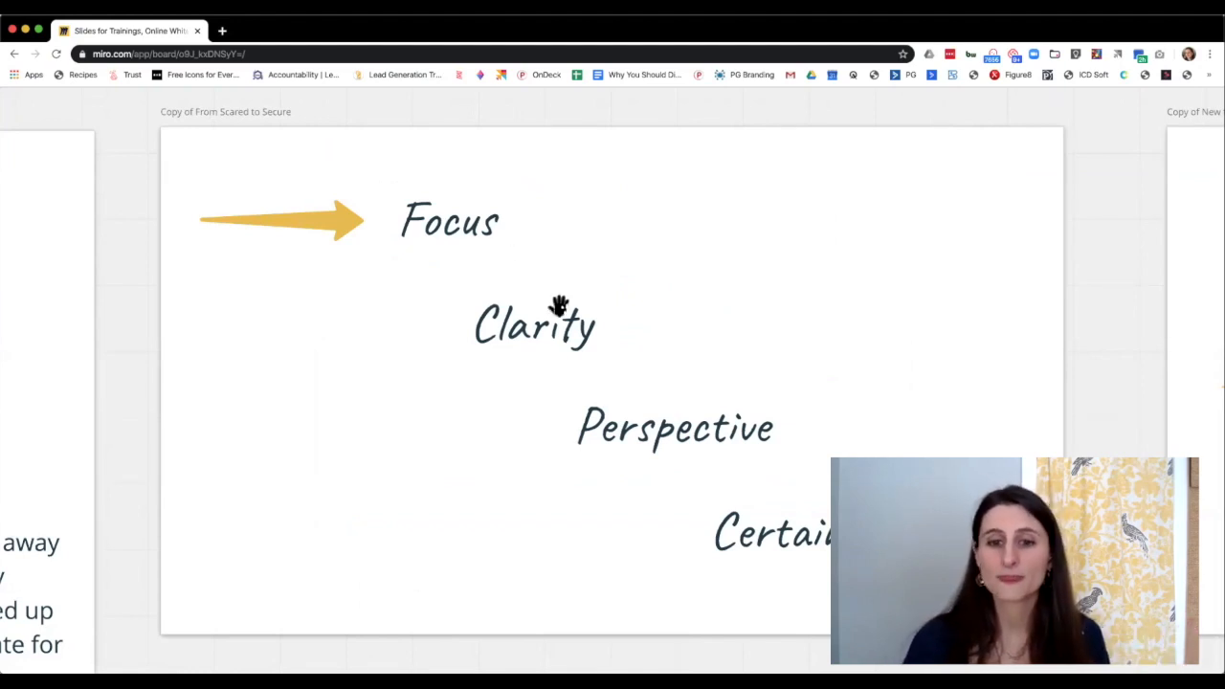
{"action": "mouse_move", "coordinate": [628, 333]}
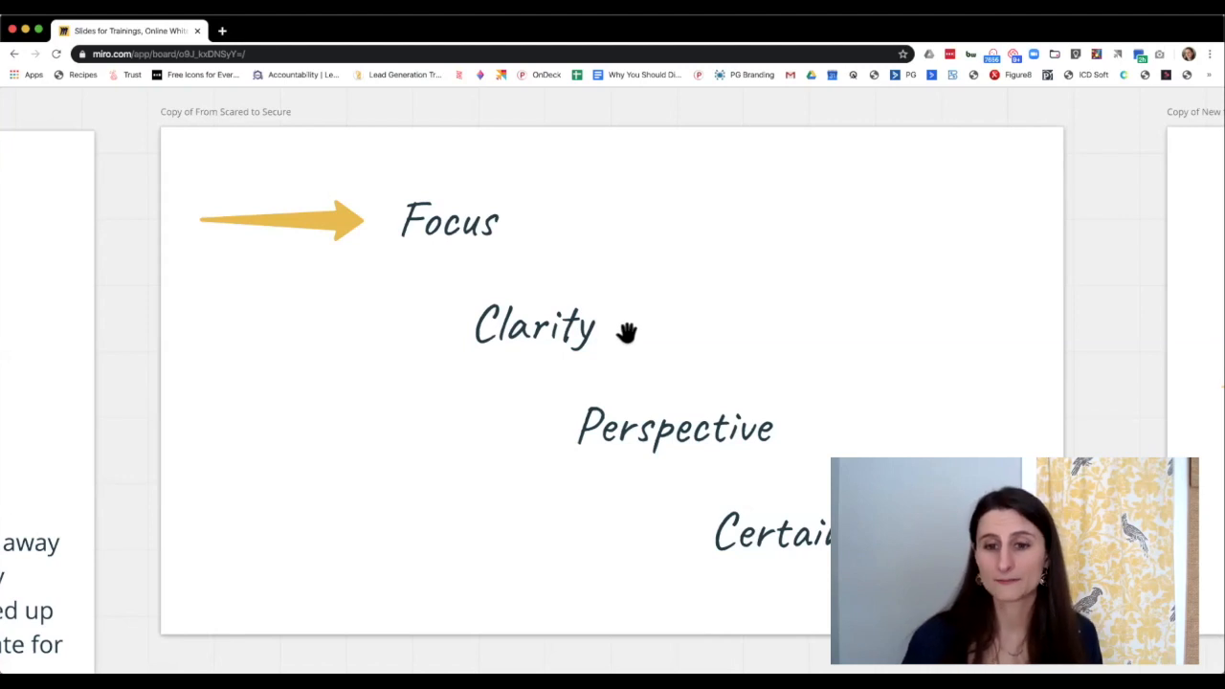
{"action": "mouse_move", "coordinate": [682, 308]}
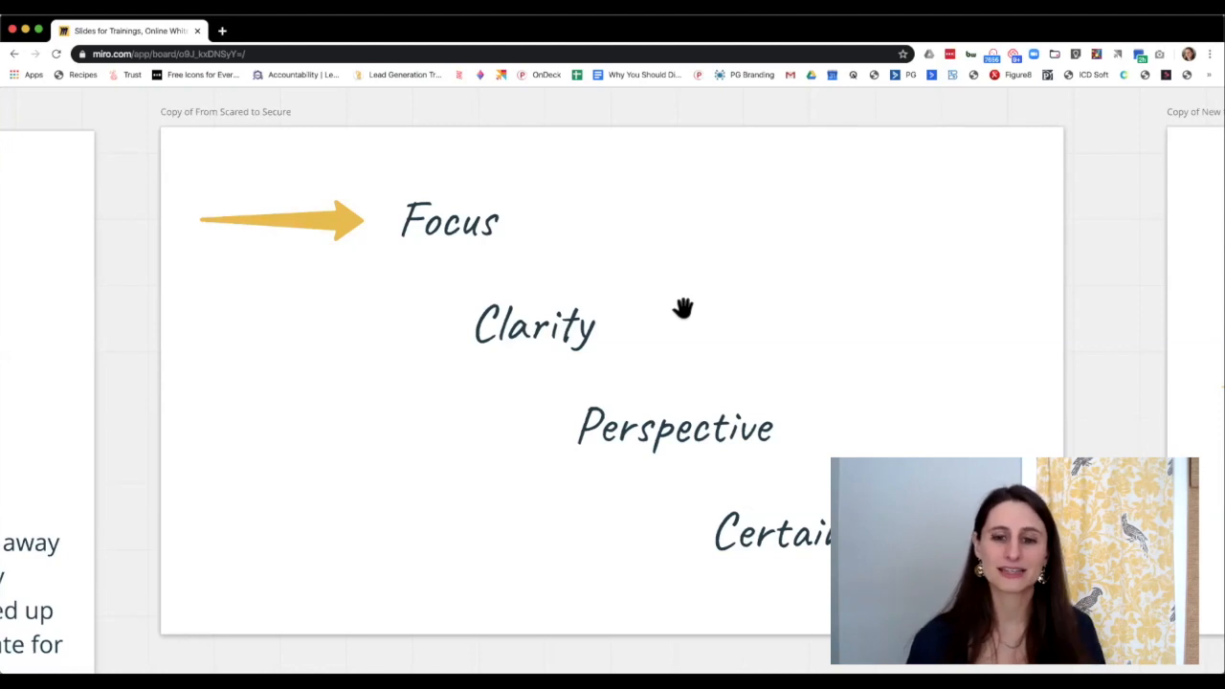
{"action": "mouse_move", "coordinate": [789, 402]}
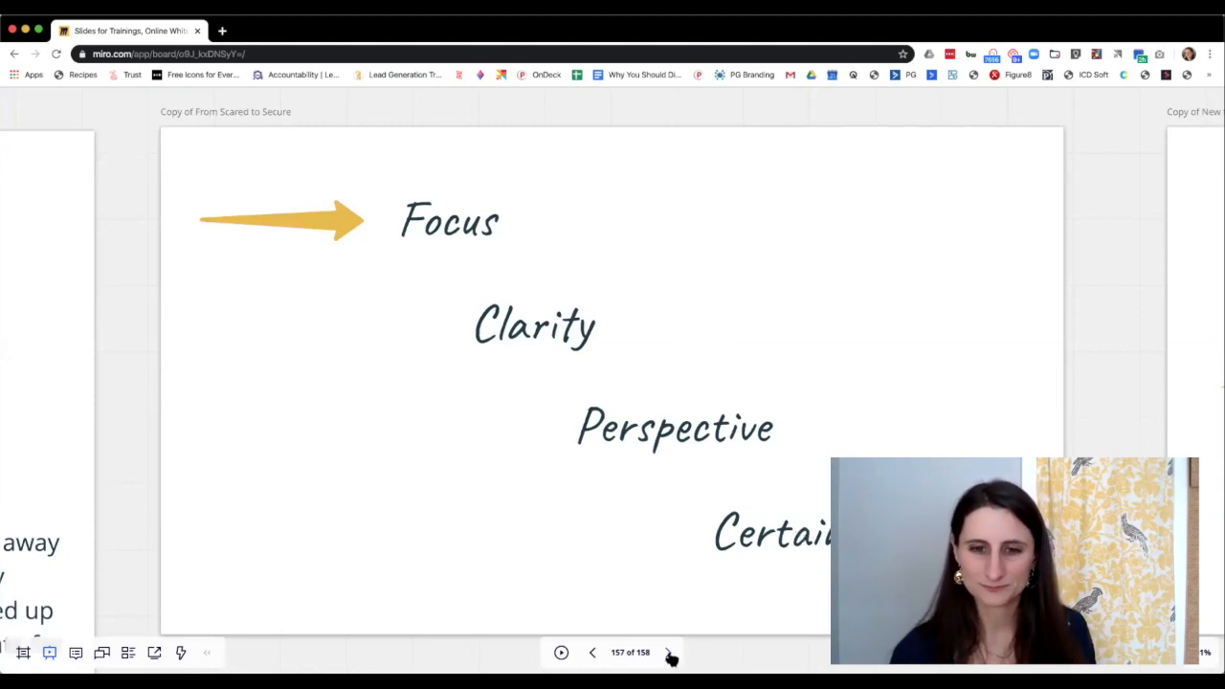
Advance to the final frame 158, the Managing Change Mastermind call-to-action with URL.
{"action": "left_click", "coordinate": [668, 651]}
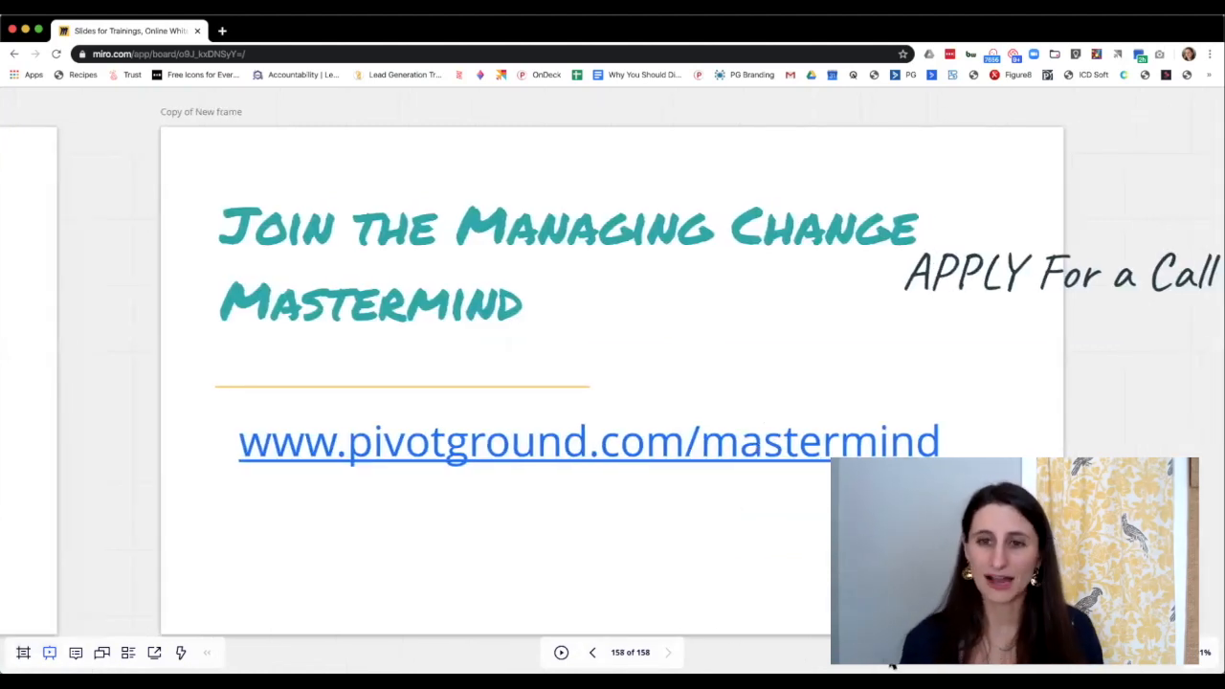